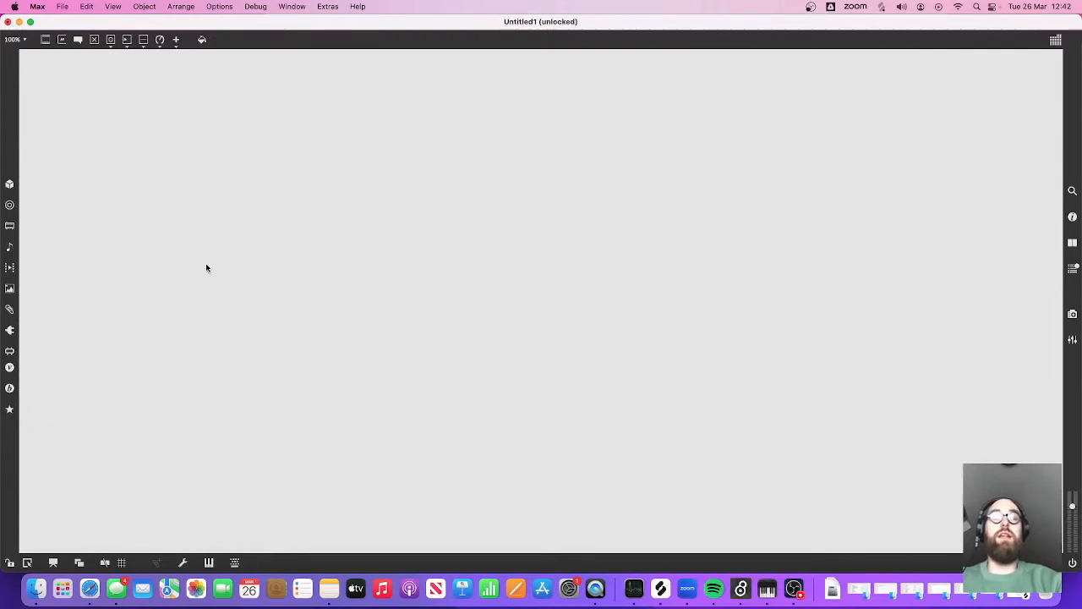
mouse_move(203, 234)
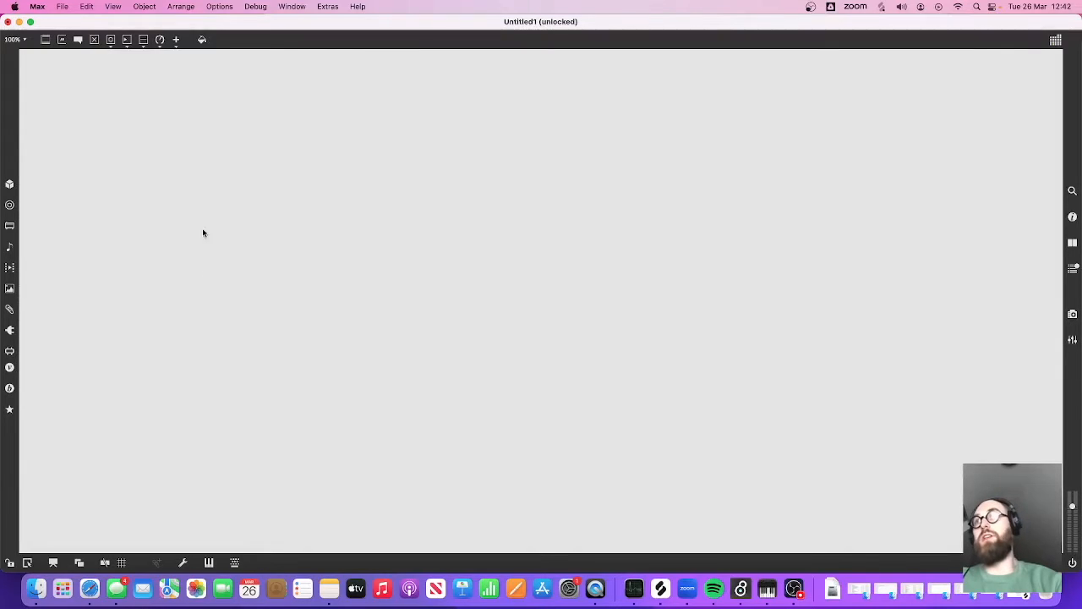
mouse_move(186, 173)
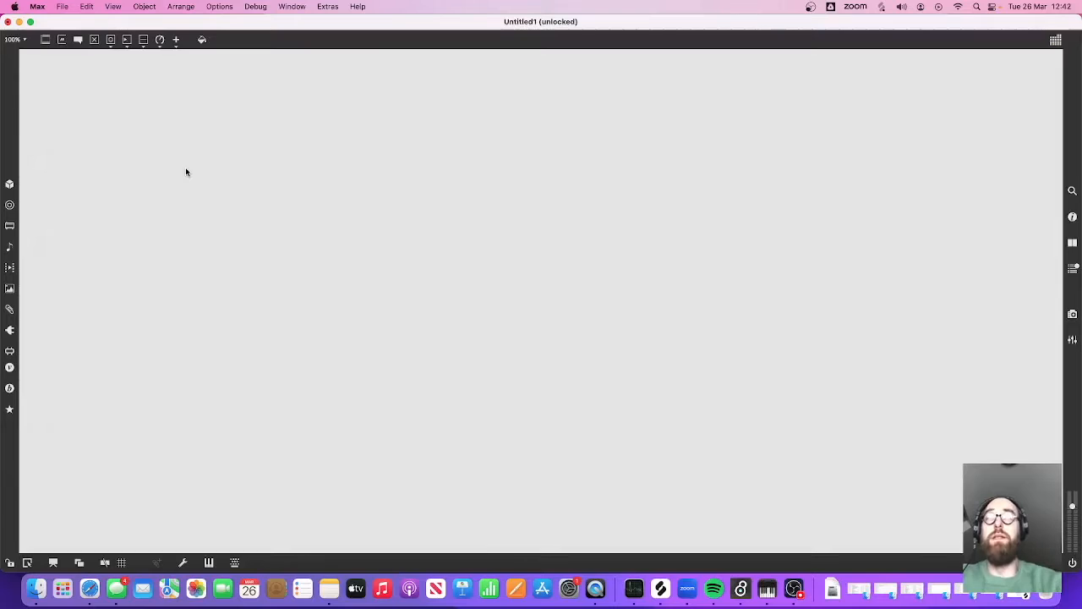
mouse_move(149, 117)
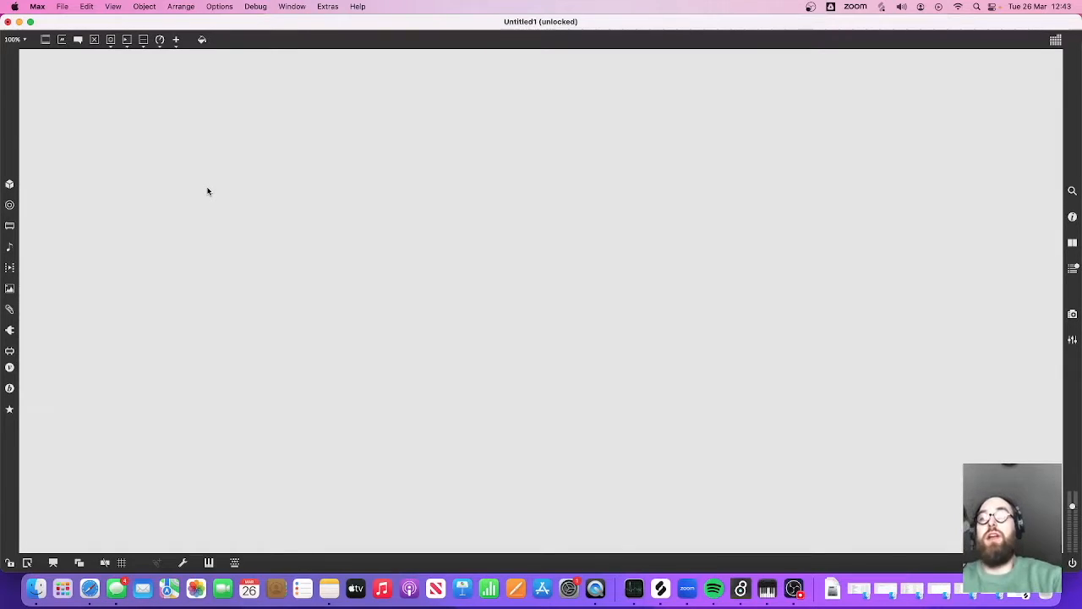
mouse_move(280, 207)
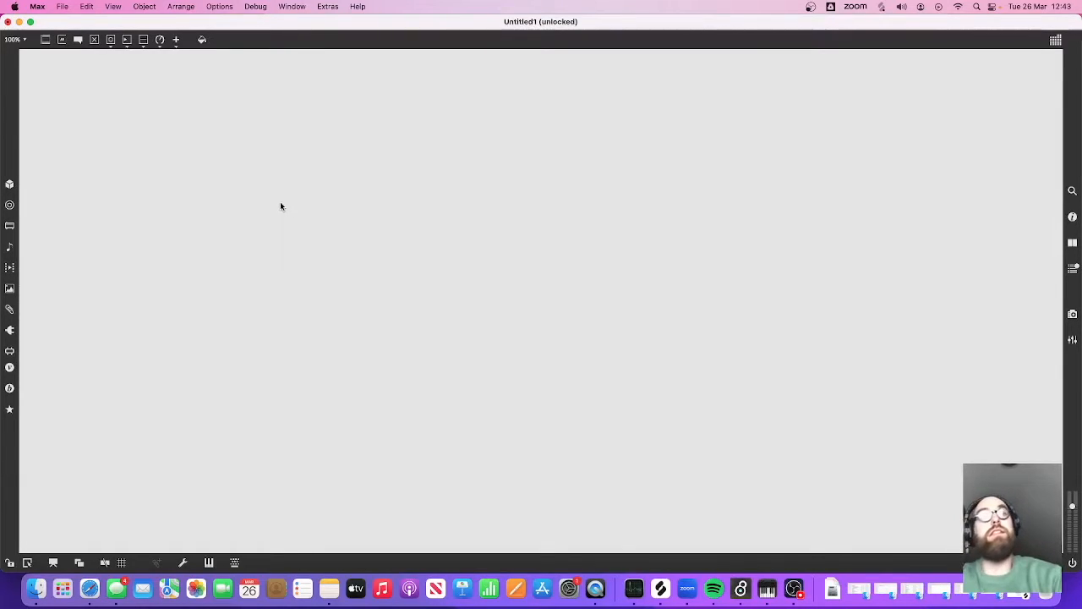
mouse_move(289, 184)
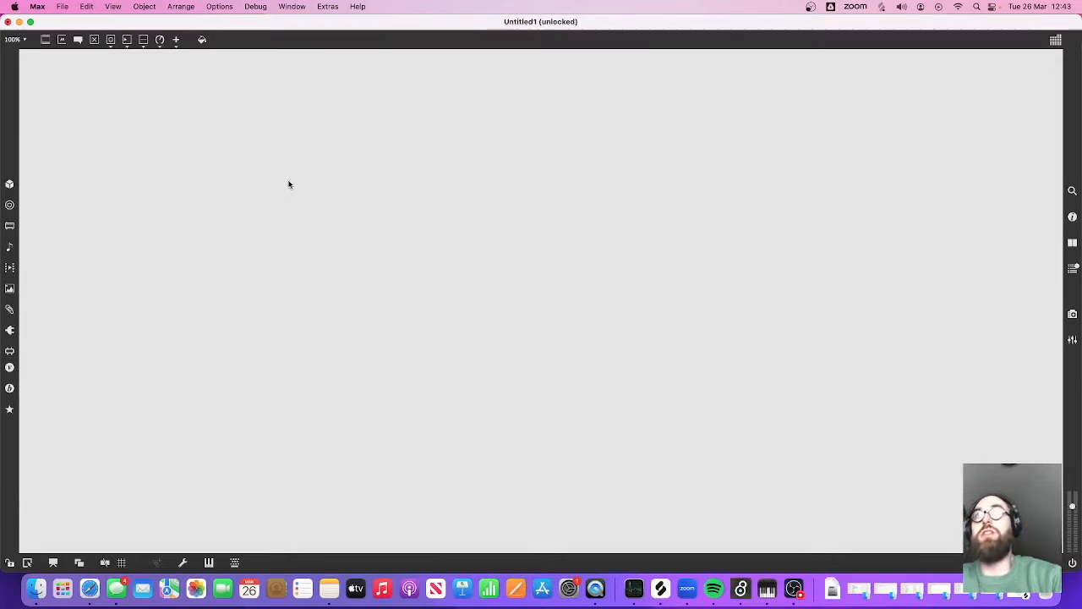
mouse_move(192, 128)
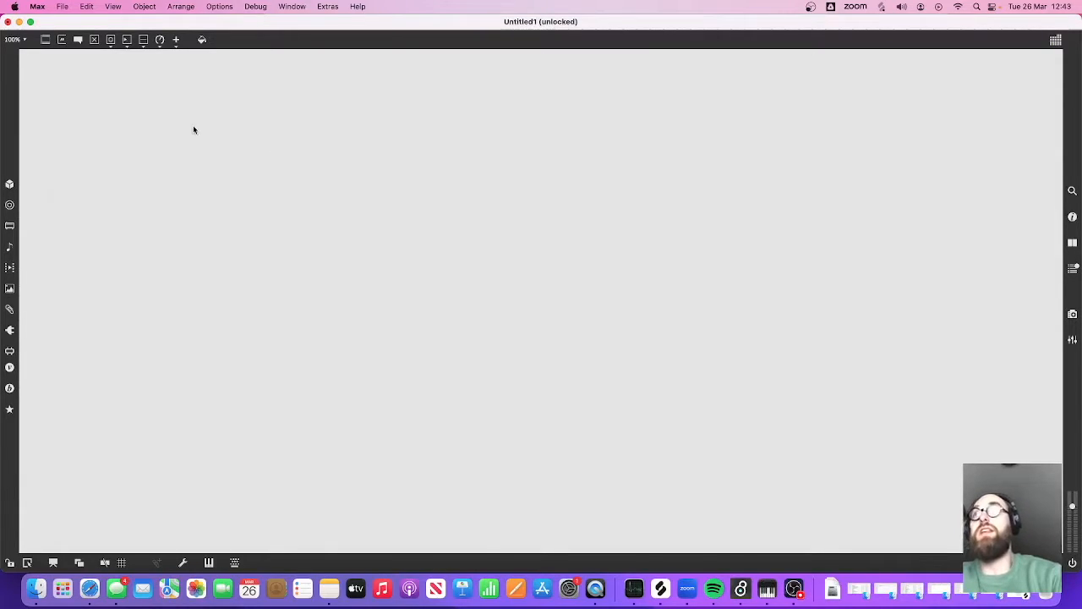
mouse_move(170, 162)
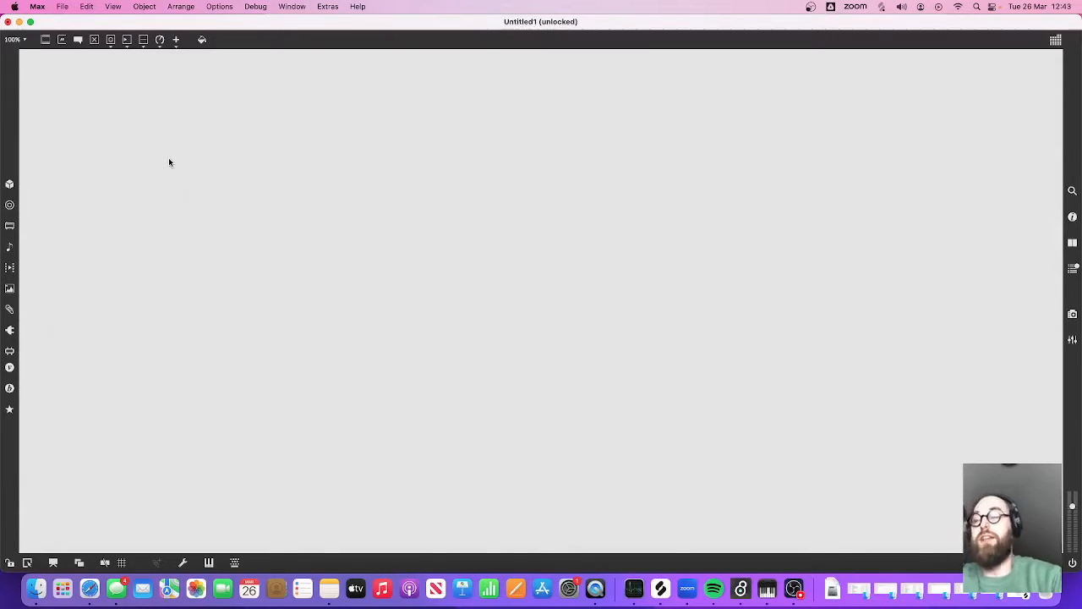
mouse_move(83, 162)
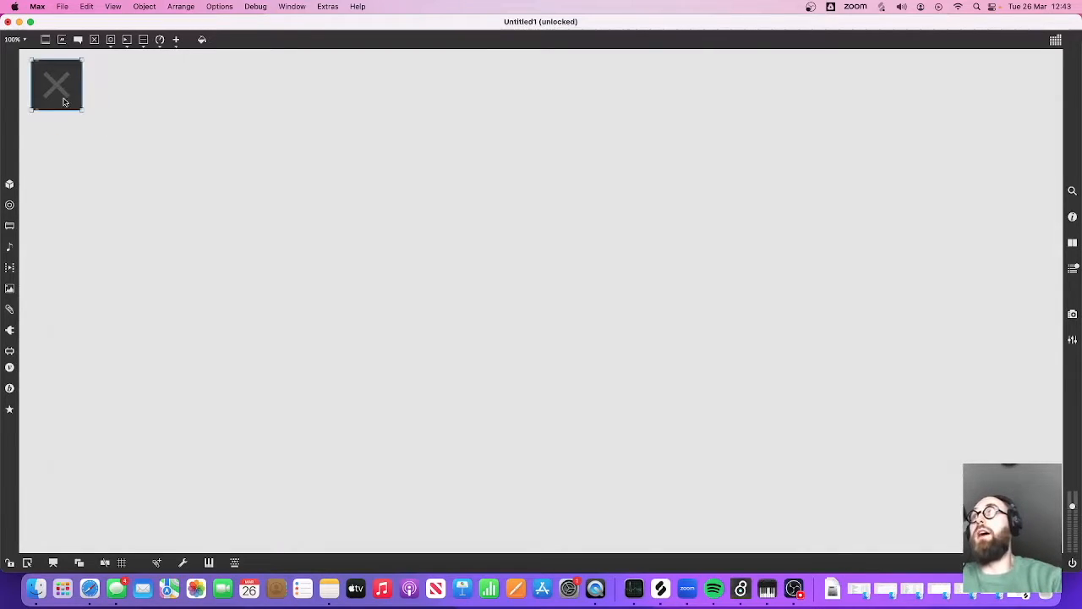
Step: Add an ezdac~ audio output beneath the toggle and bring up the Finder device files
text(when)
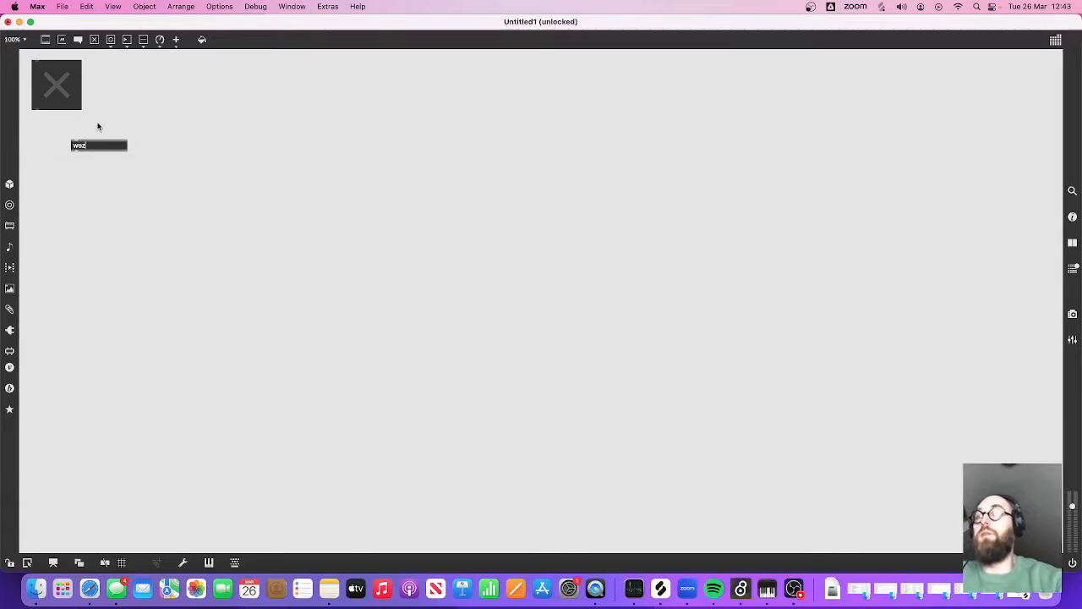
text(ezdac~)
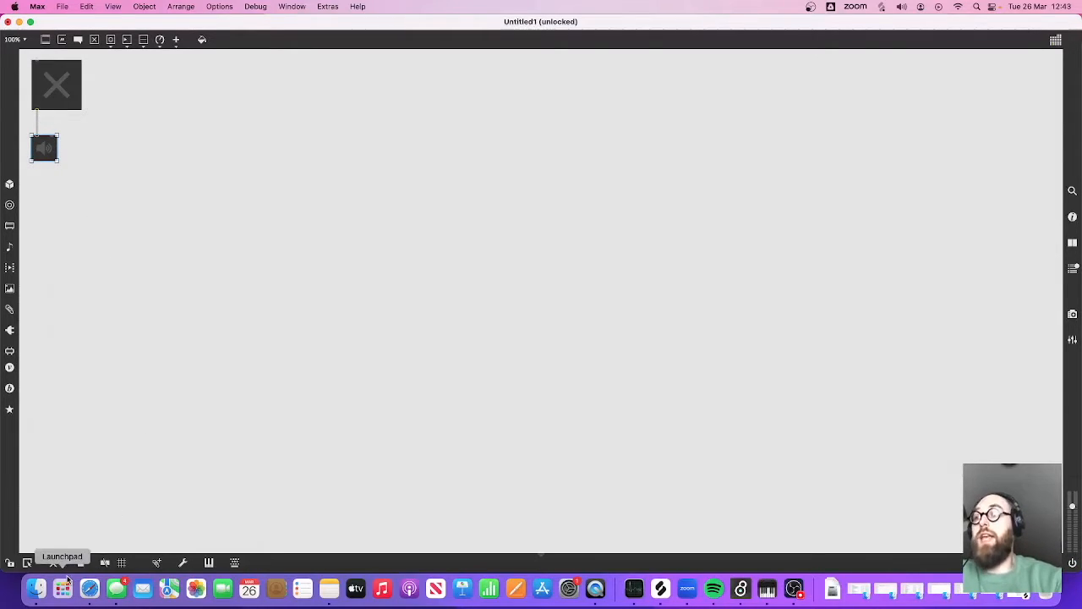
click(37, 588)
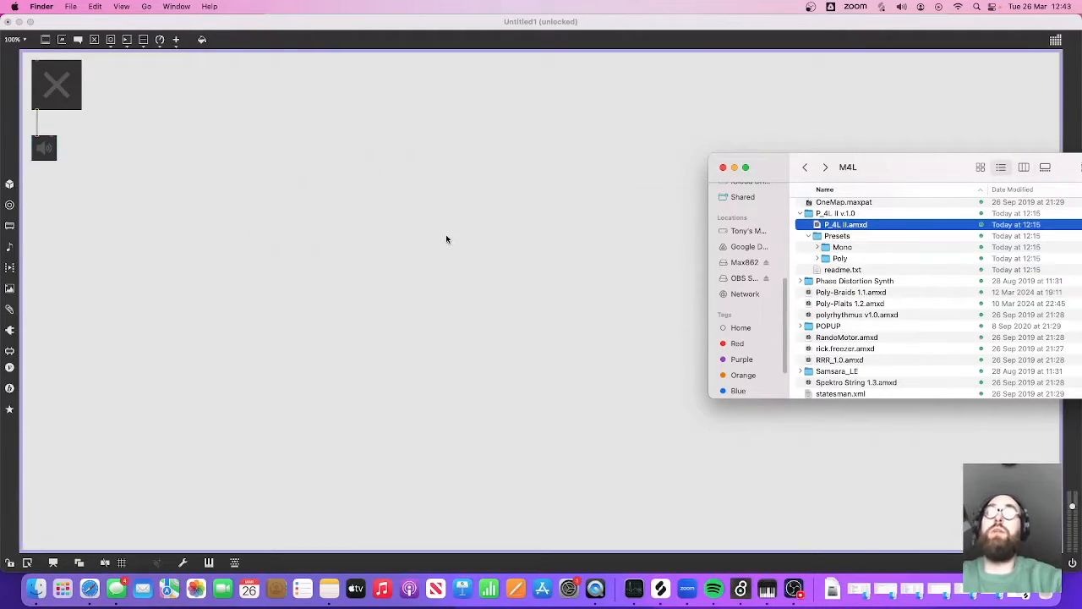
Step: Open the P_4L II device folder and drop its .amxd into the patch
double_click(845, 224)
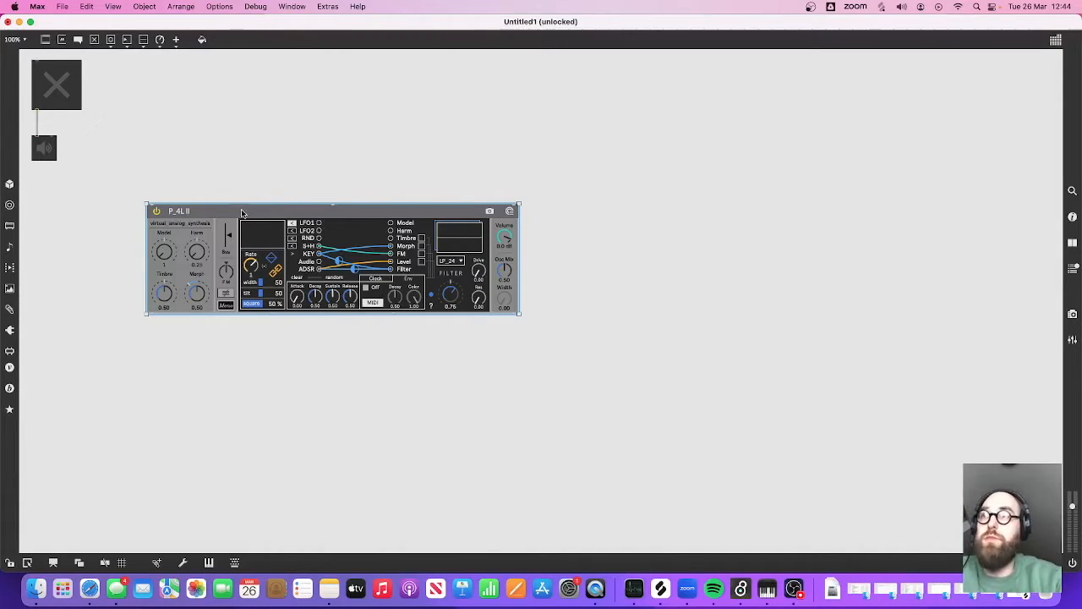
mouse_move(318, 216)
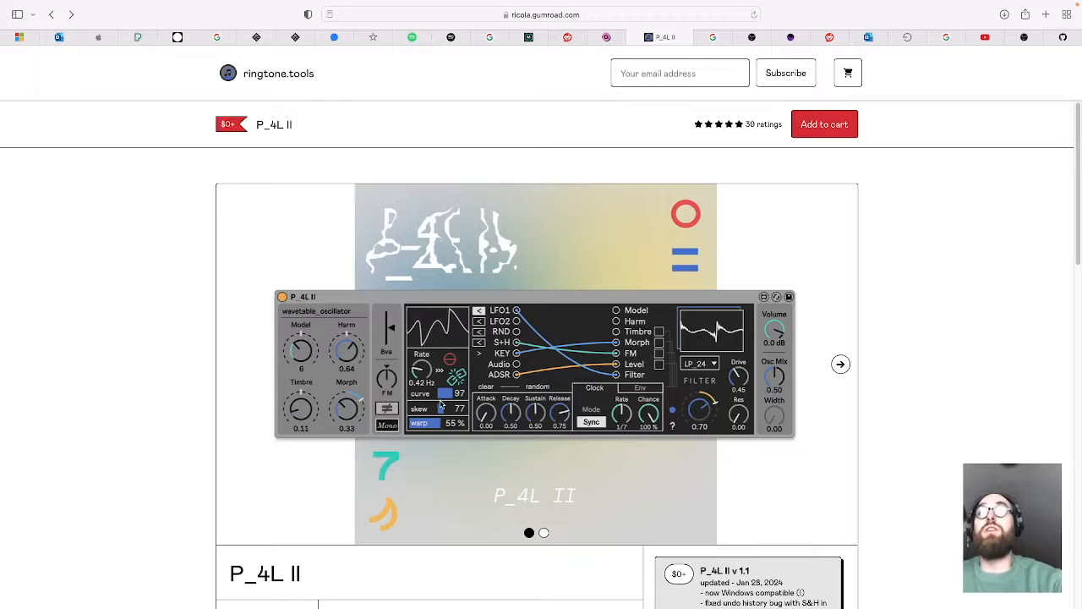
Step: Scroll through the ringtone.tools Gumroad page for P_4L II
scroll(down, 3)
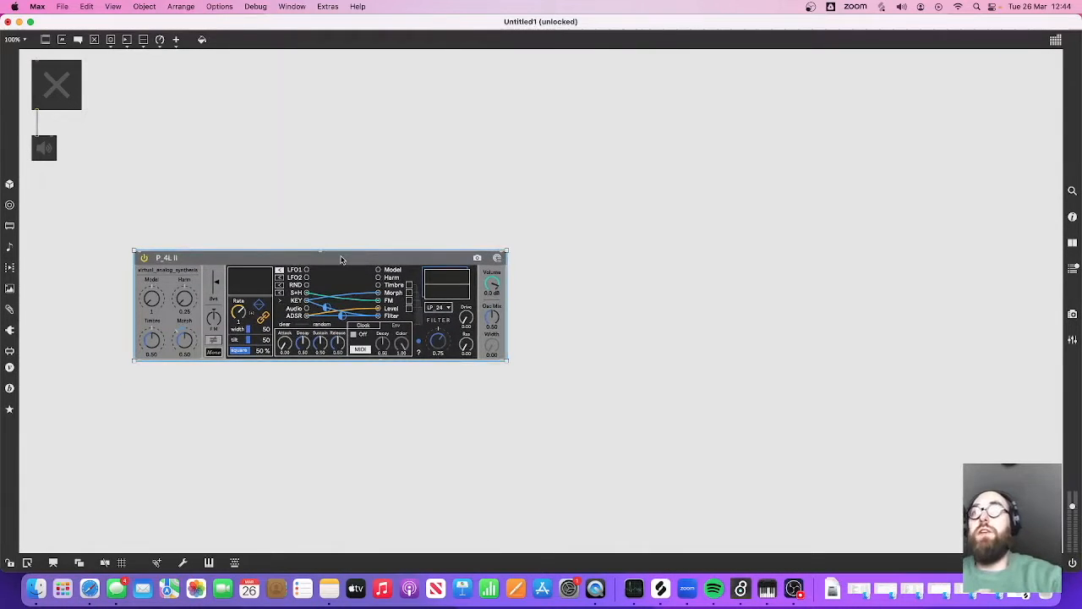
right_click(341, 258)
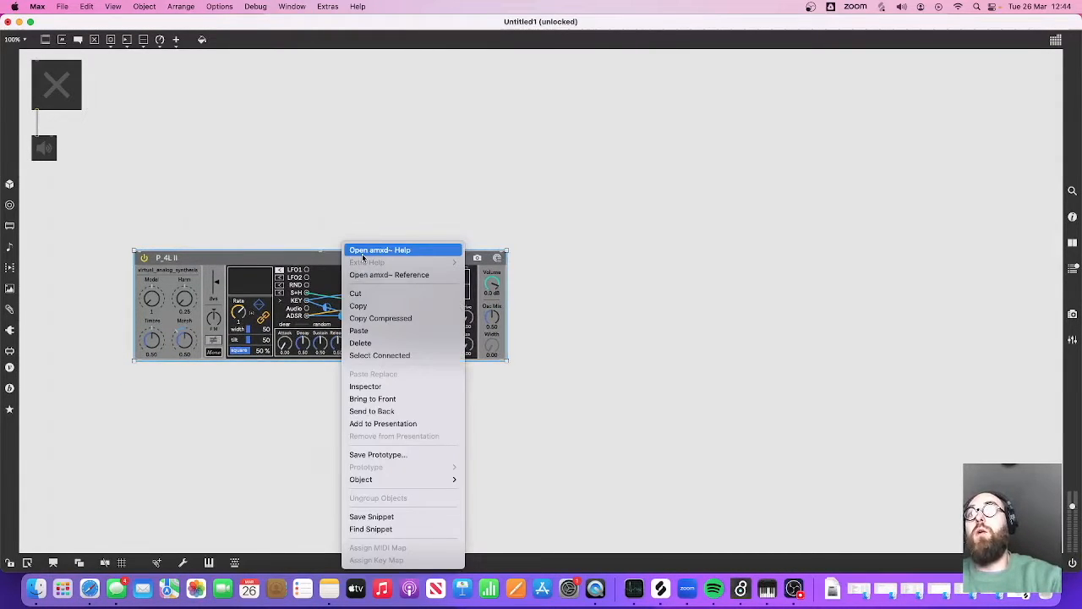
click(379, 250)
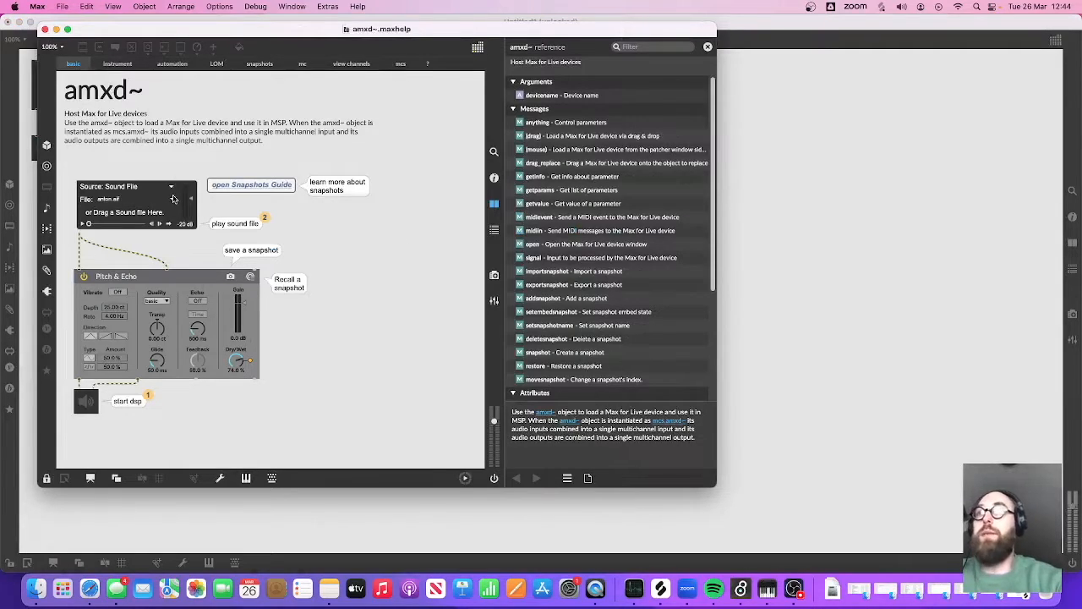
click(118, 65)
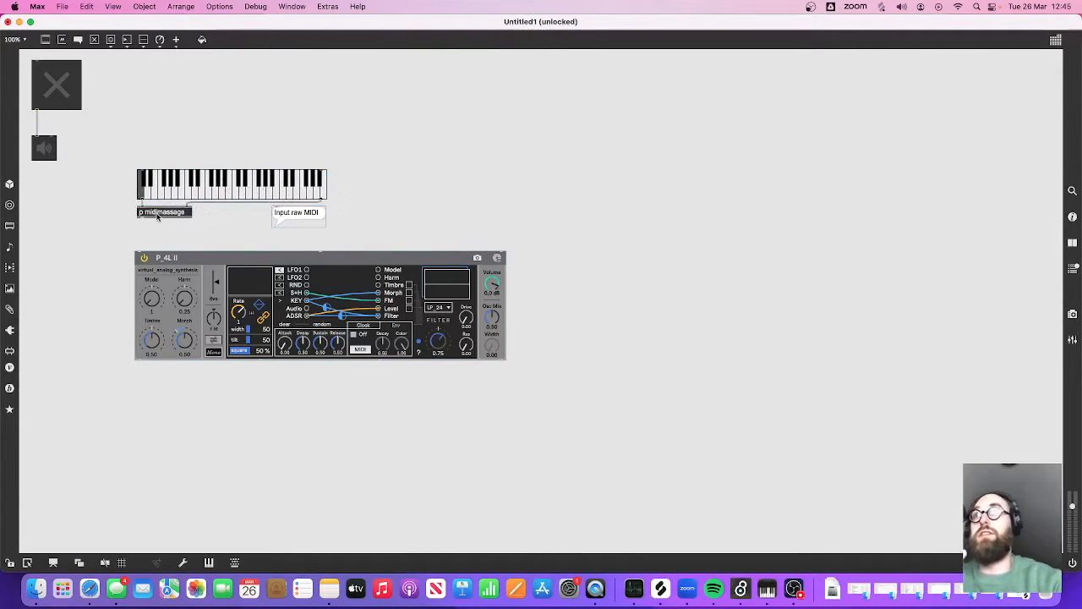
mouse_move(142, 227)
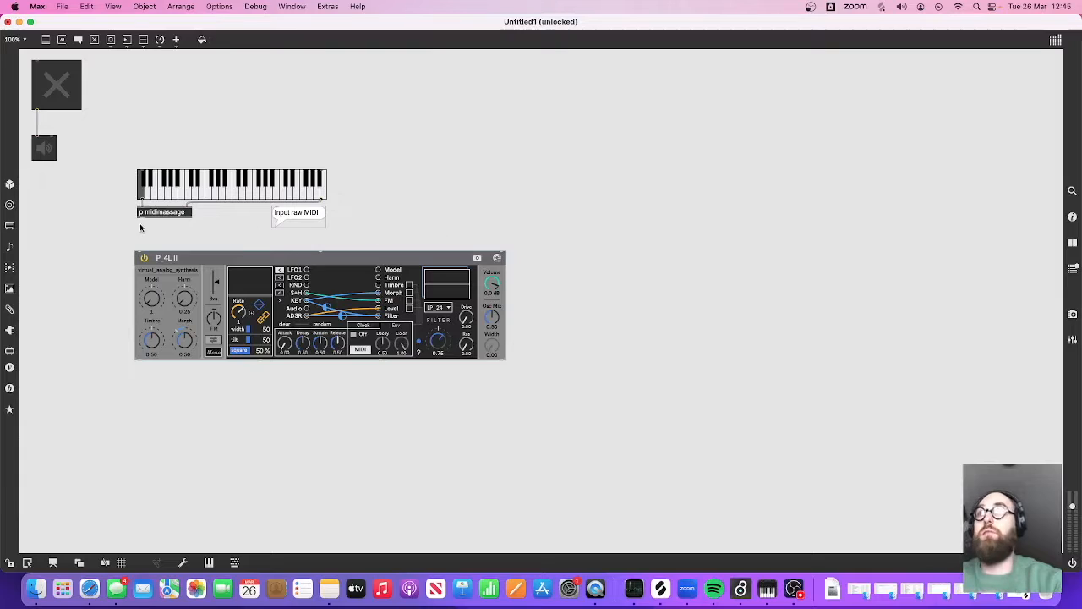
Step: Wire the keyboard's MIDI into P_4L II, its audio into ezdac~, and play a note
drag(142, 221, 497, 250)
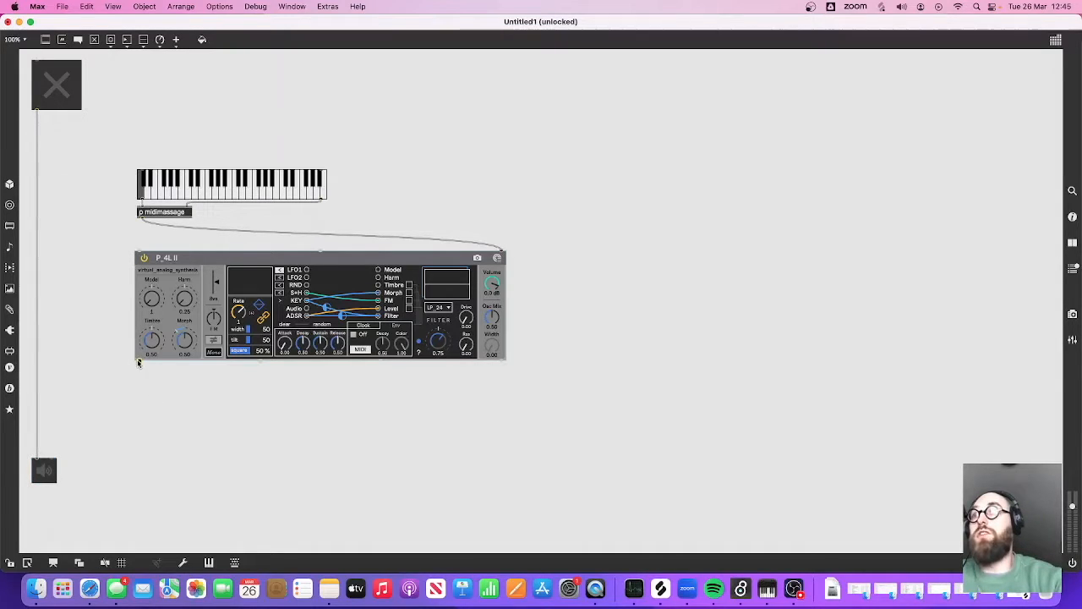
drag(139, 364, 38, 453)
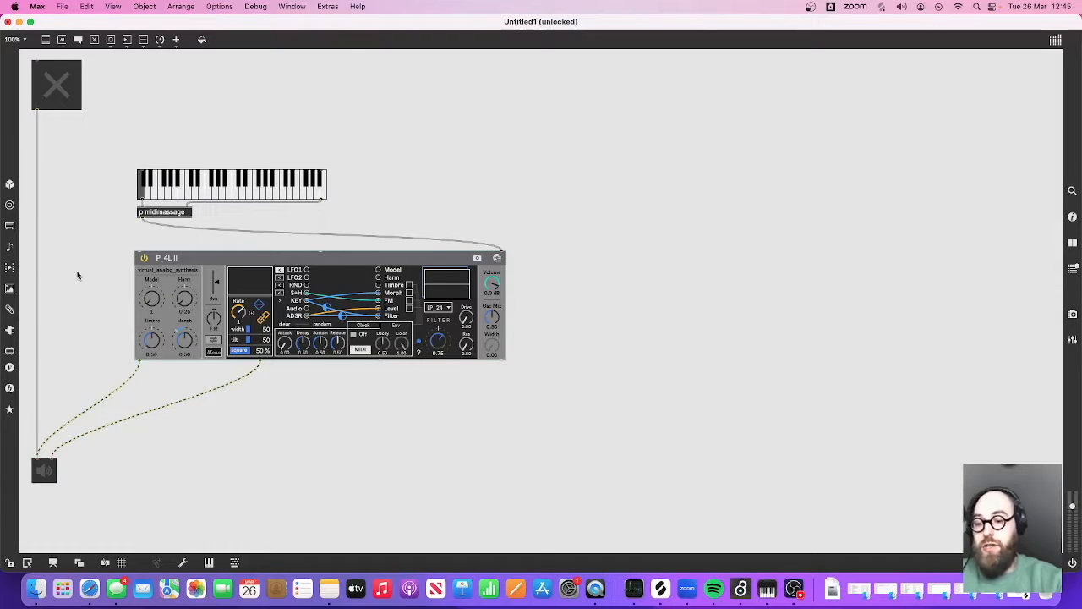
mouse_move(88, 97)
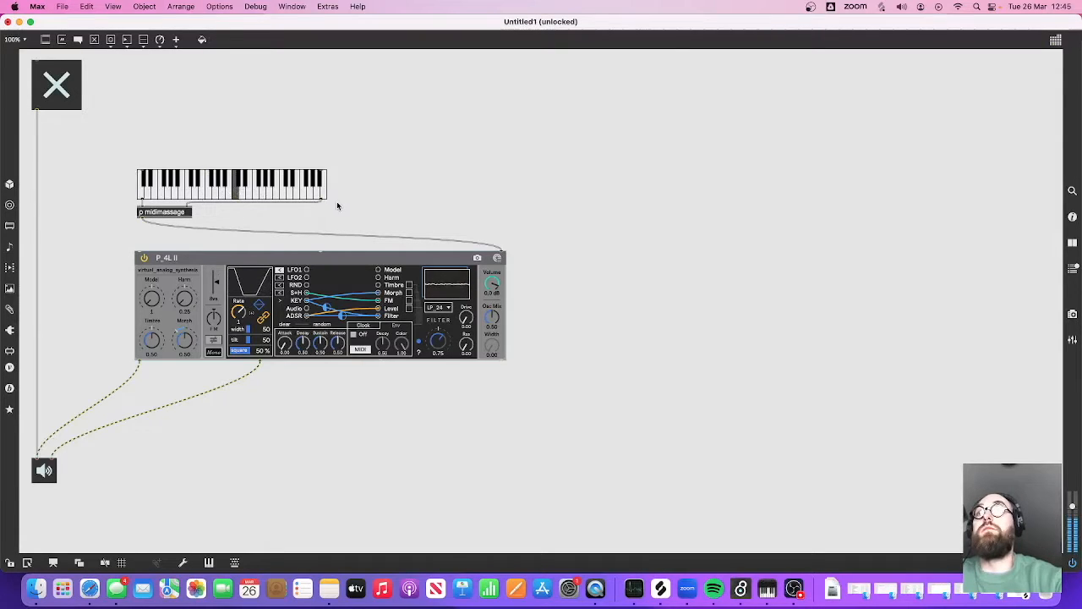
click(278, 190)
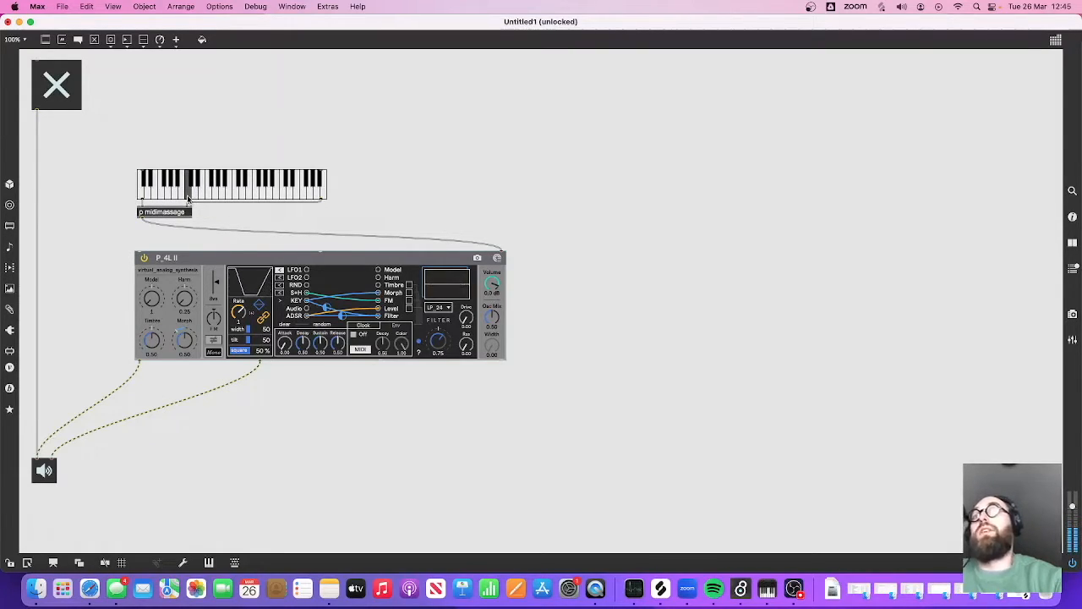
mouse_move(203, 212)
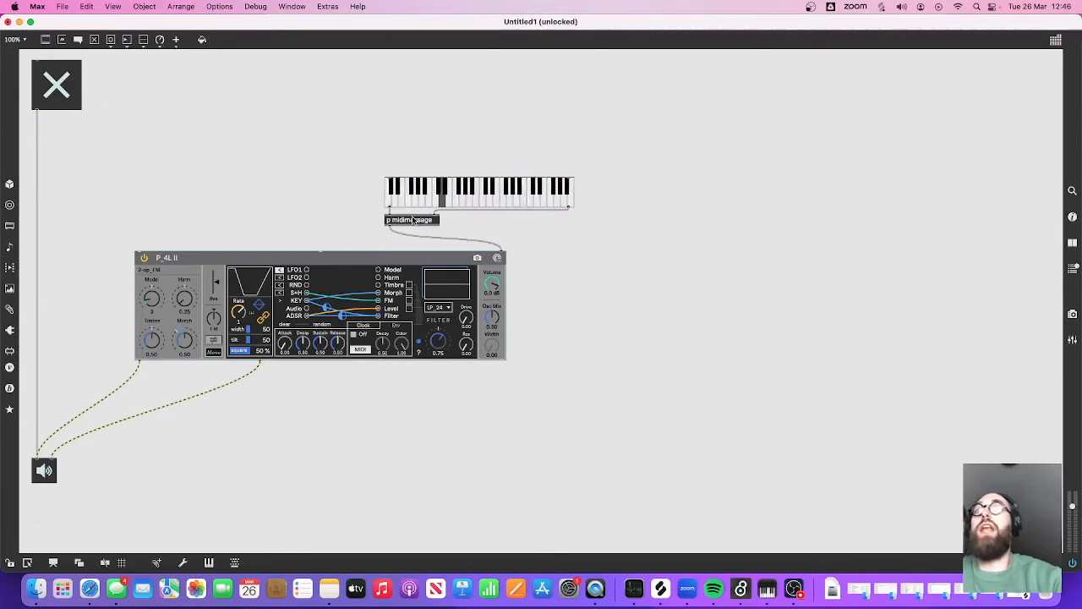
Step: Move the keyboard back above the synth and place the 60 65 67 message higher up
drag(477, 200, 230, 201)
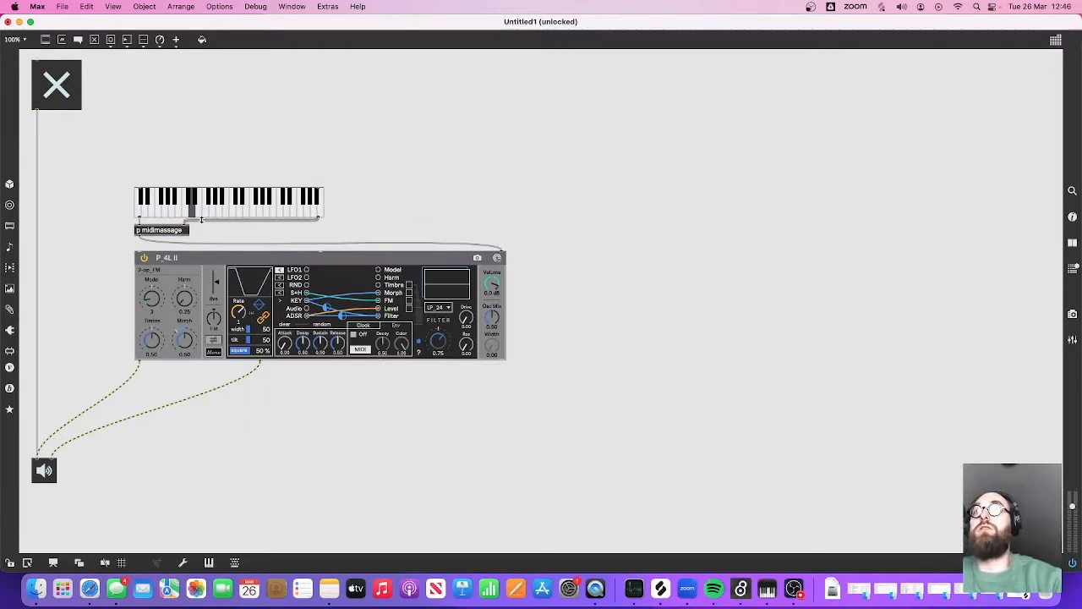
mouse_move(152, 142)
text(60 65 67)
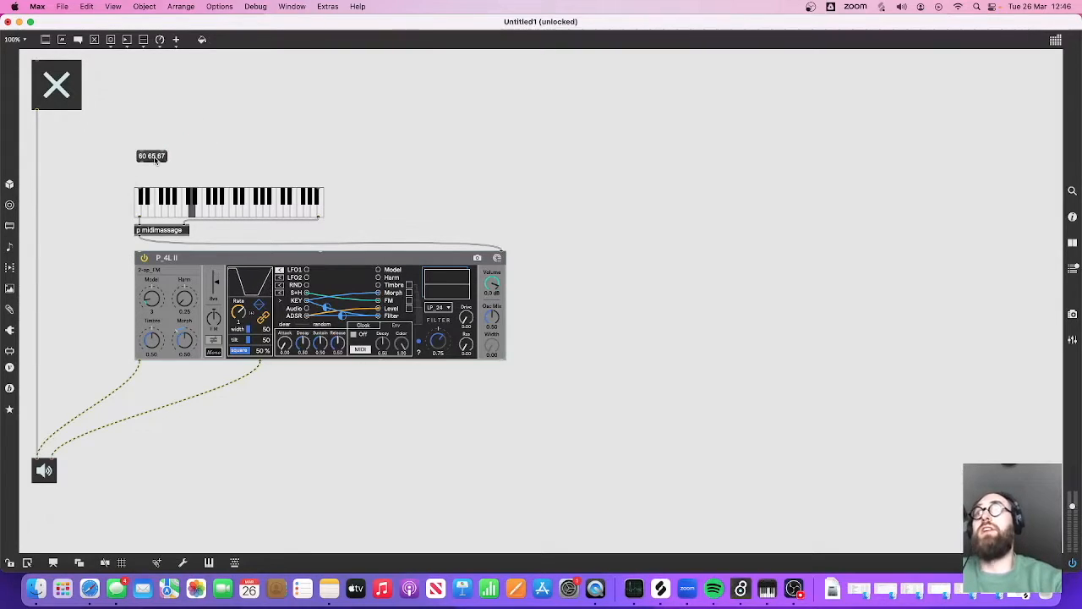
drag(150, 156, 149, 134)
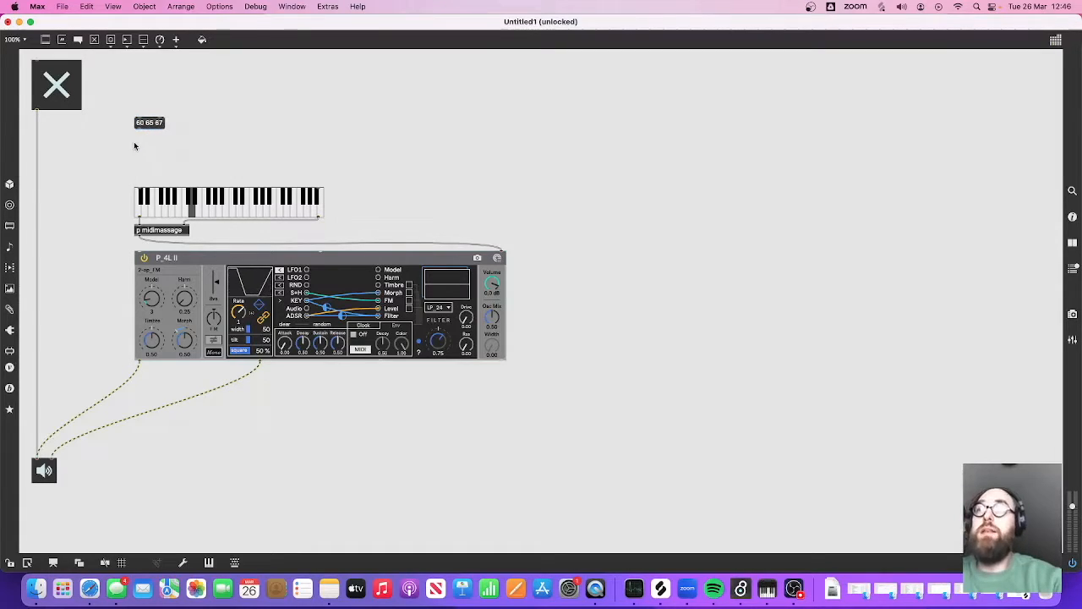
mouse_move(146, 146)
text(zl)
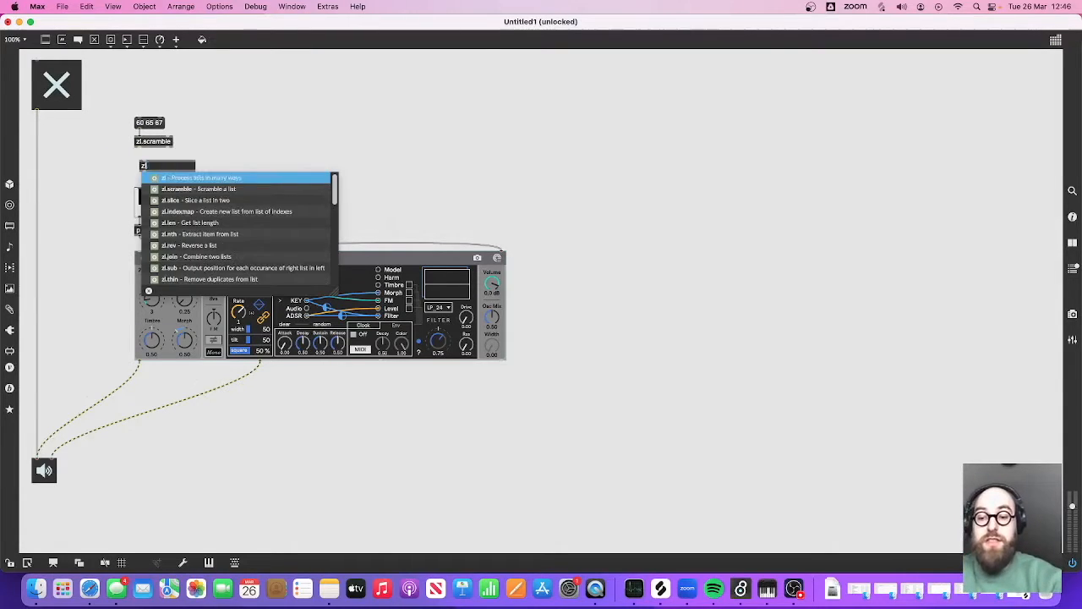
Step: Insert zl.scramble and zl.slice 1 under the message and send a scrambled note to the keyboard
click(197, 199)
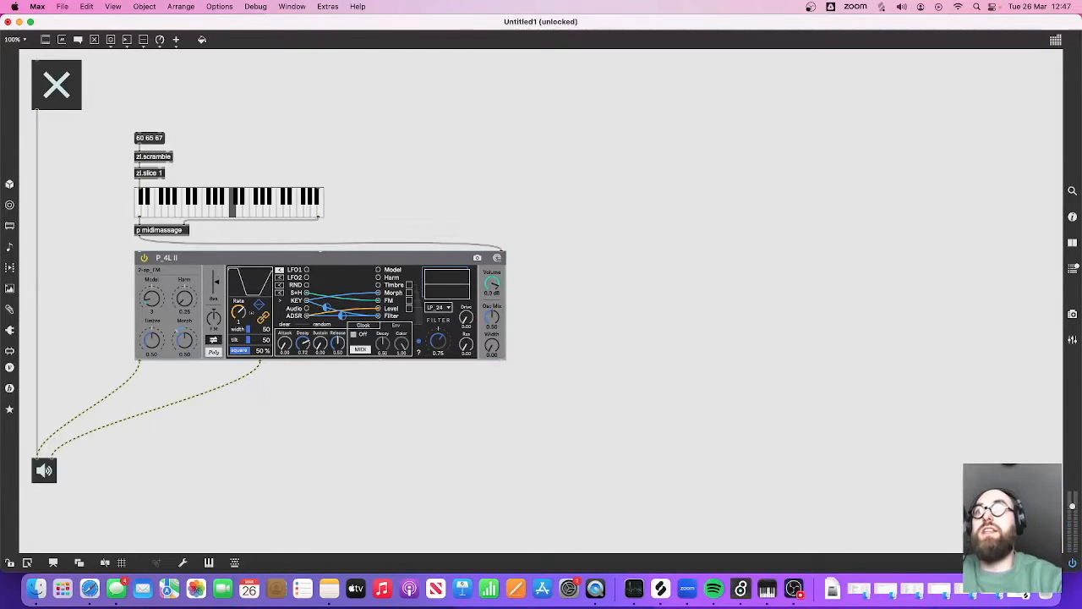
click(149, 138)
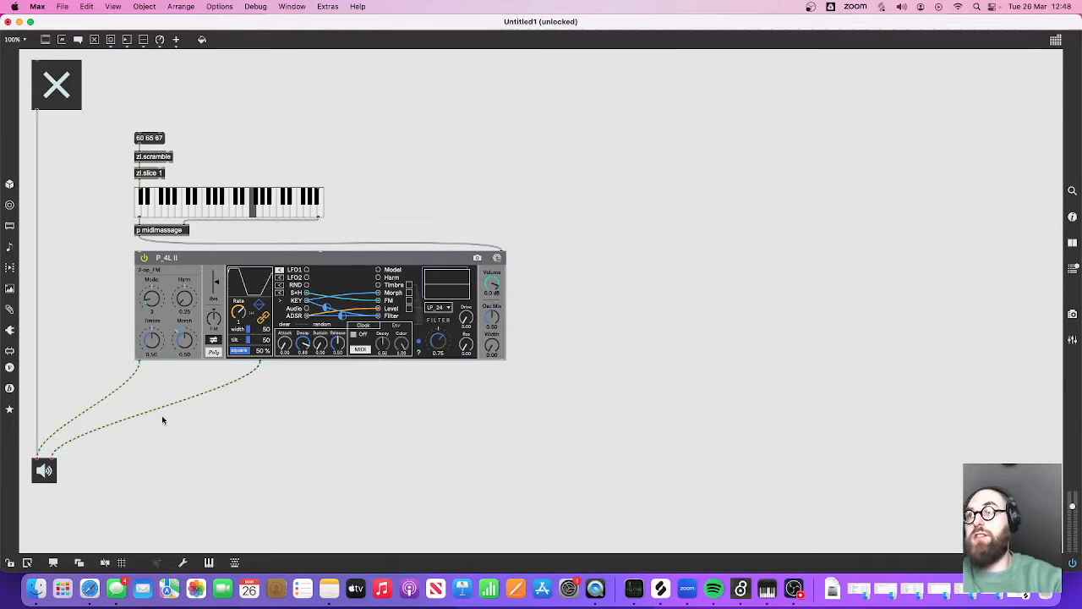
Step: Add a vst~ object with plug and open messages and bring up its plugin chooser
text(vst~)
text(plug open)
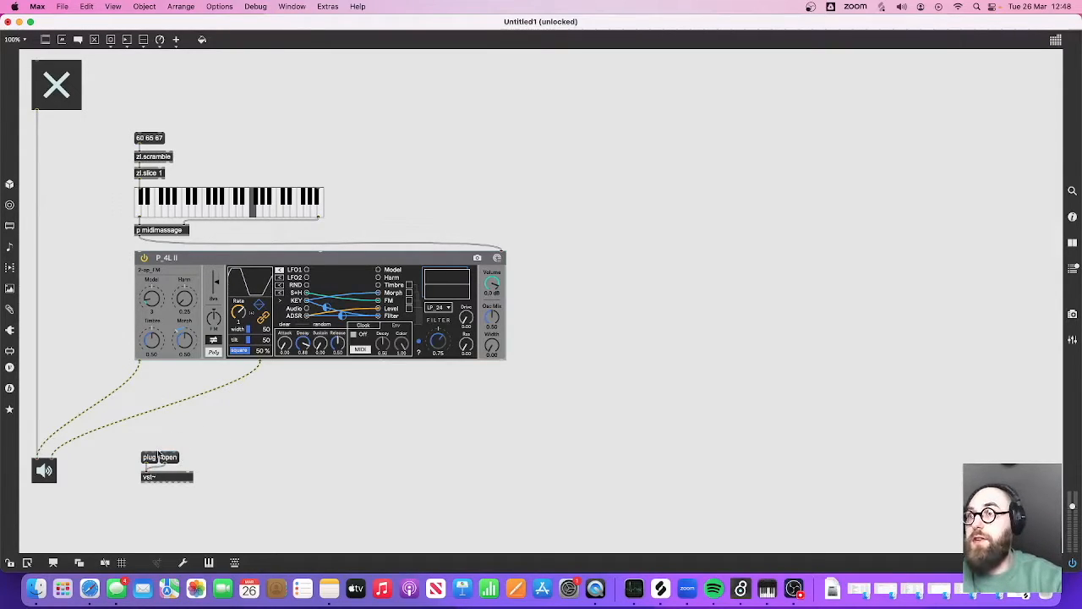
click(169, 456)
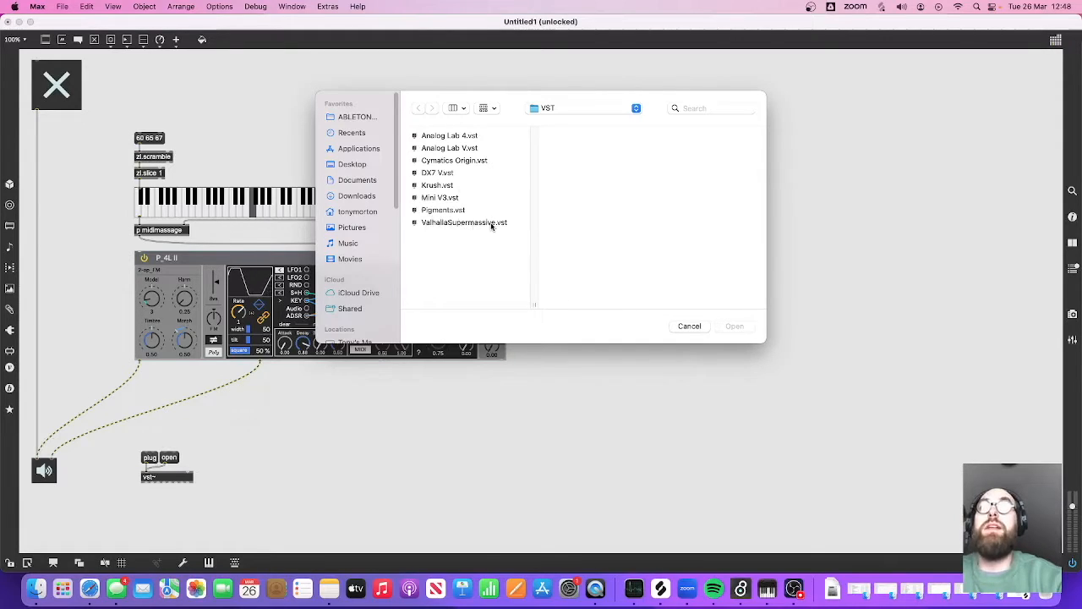
mouse_move(430, 225)
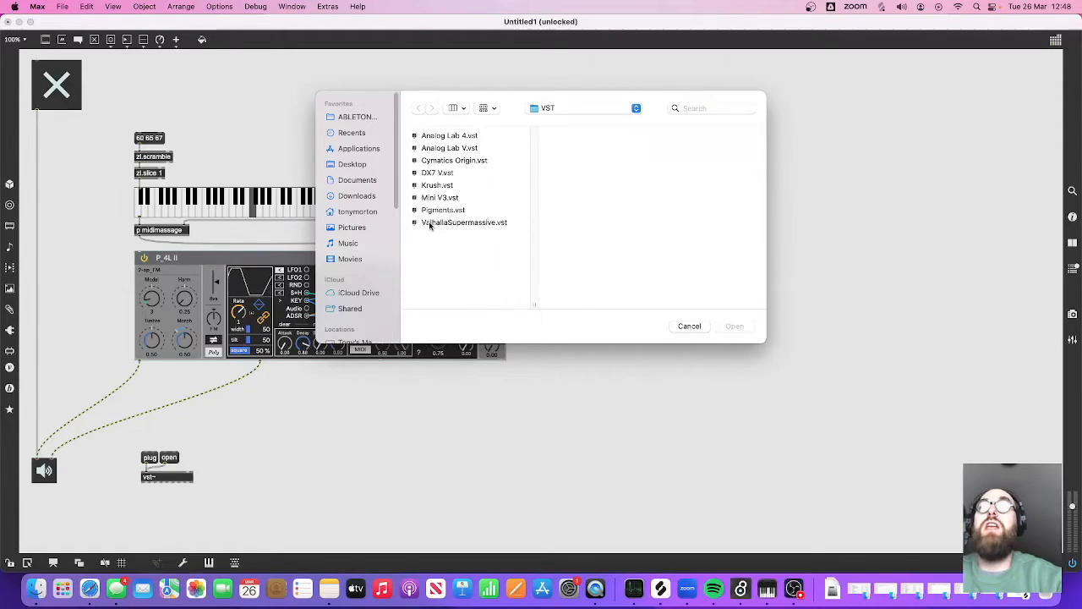
Step: Load ValhallaSupermassive into vst~, switch it to the SeaBeams preset, and hide its editor
click(690, 324)
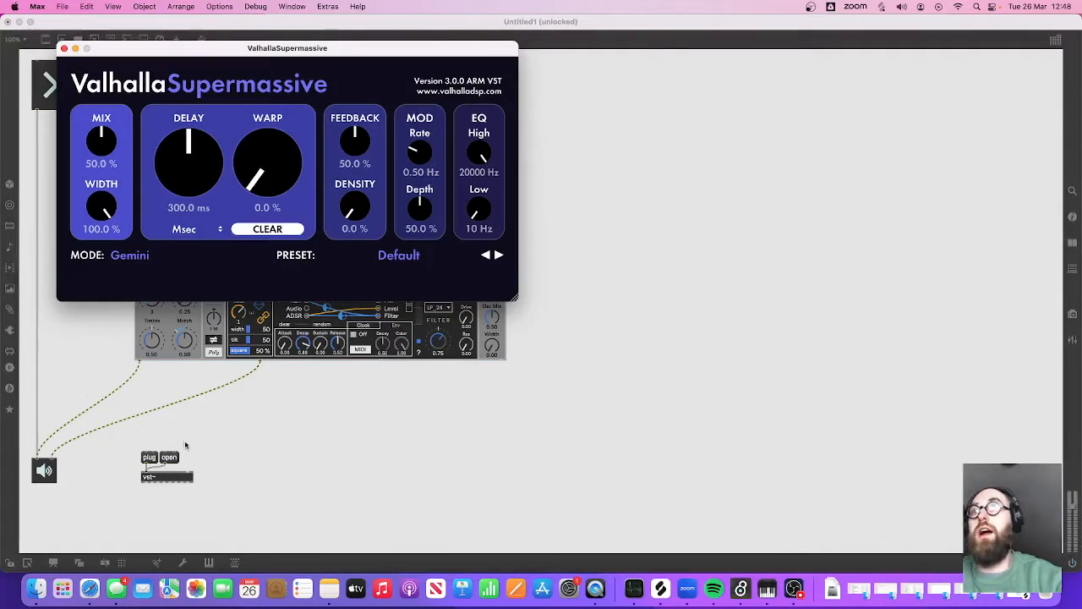
click(399, 254)
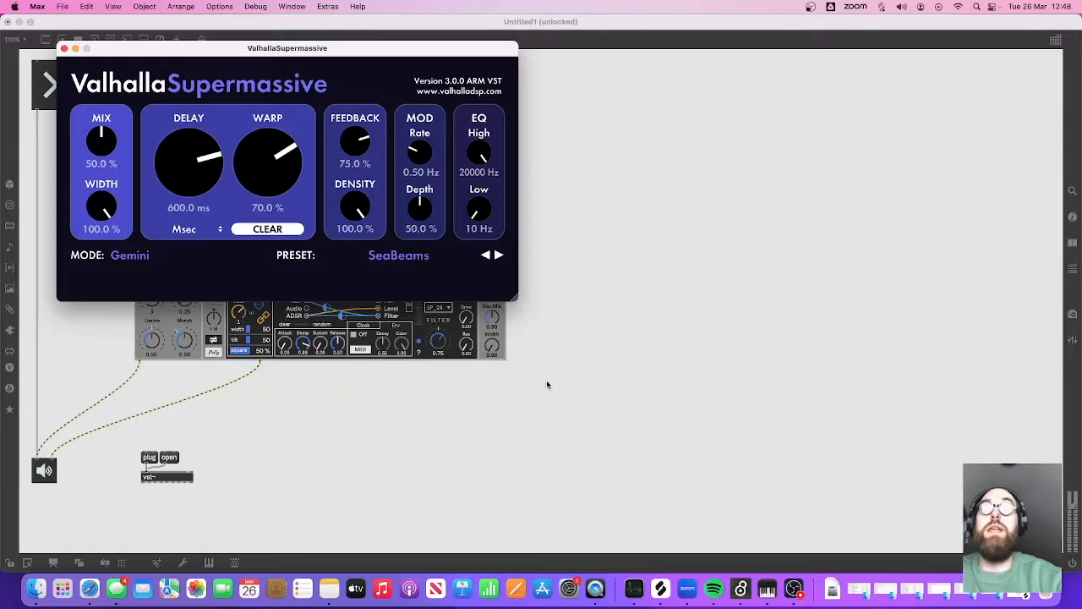
click(64, 47)
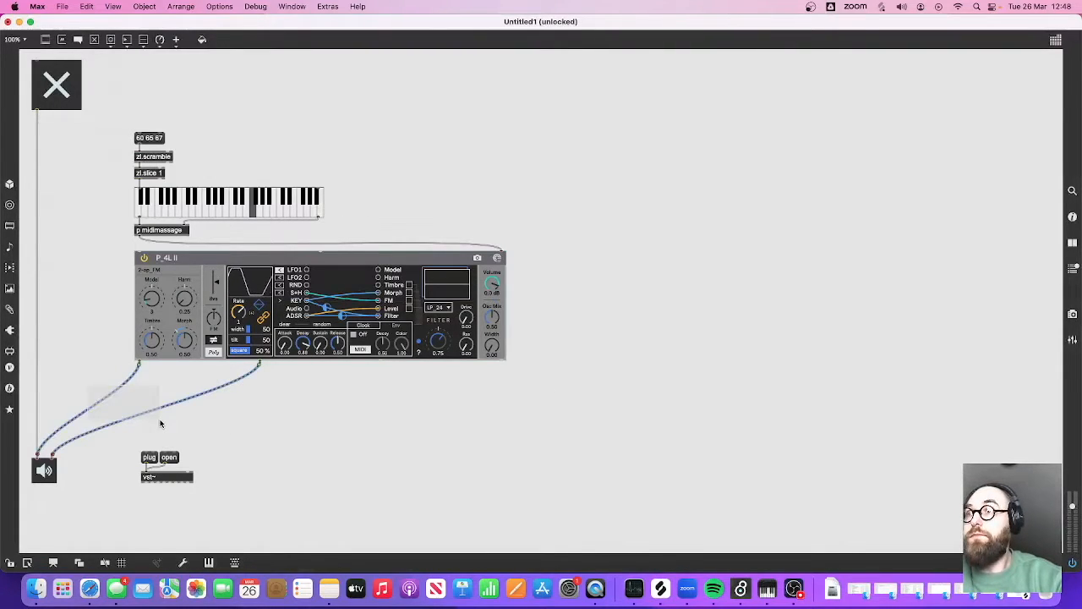
mouse_move(44, 456)
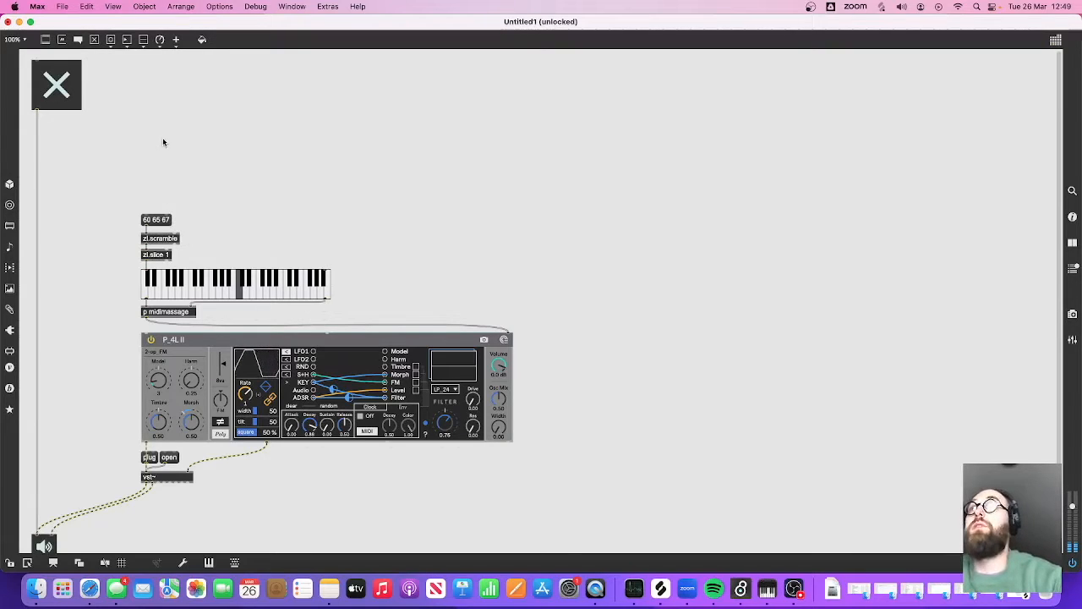
Step: Add a tempo 40 object and a matrixctrl grid, selected for inspection
text(tempo 46)
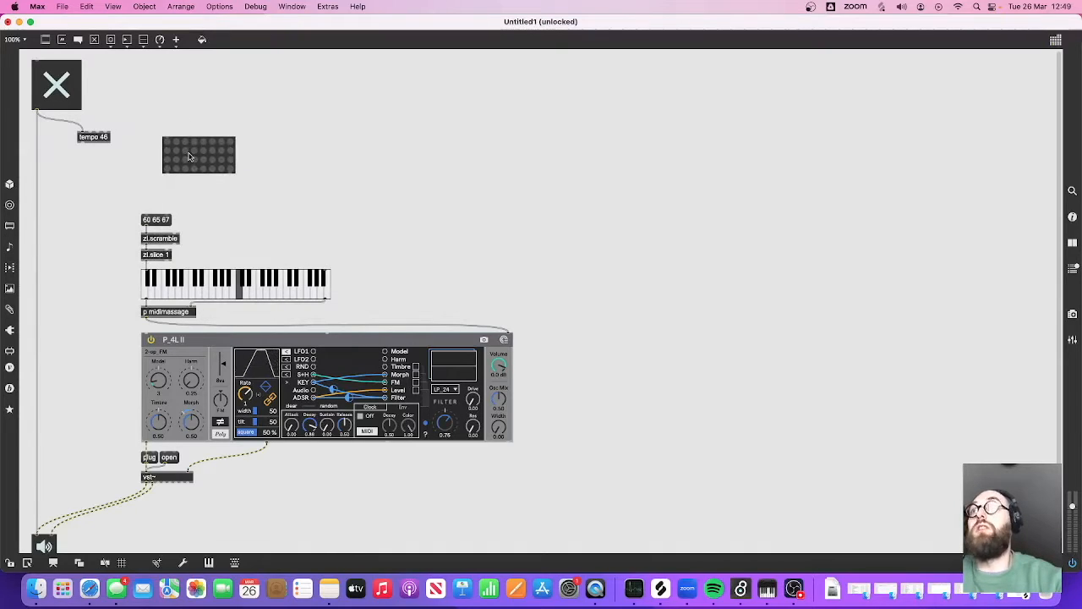
click(200, 156)
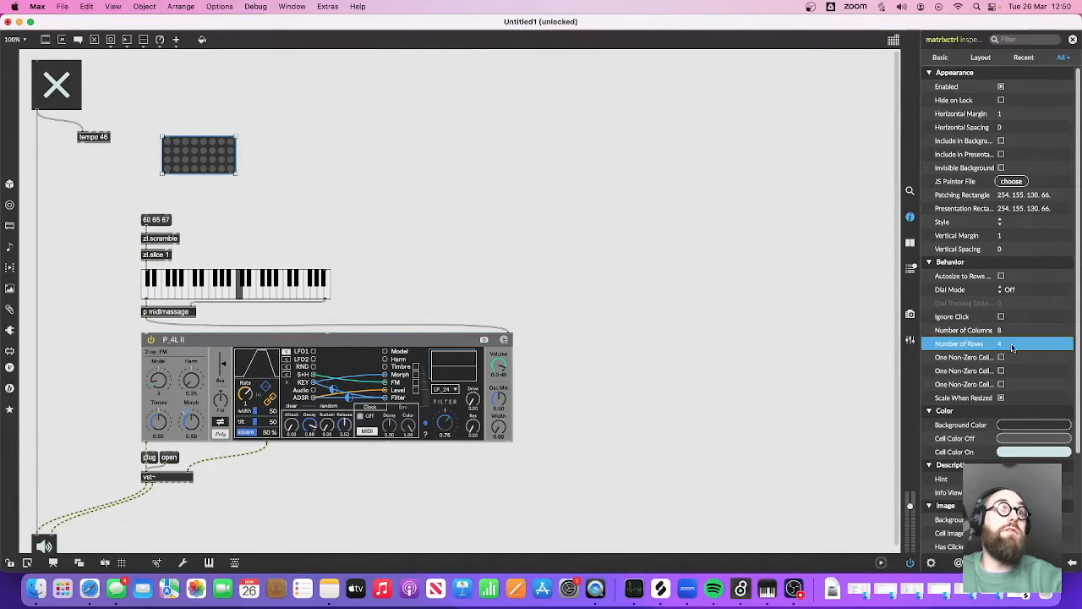
Step: Set the matrixctrl to 1 row and 16 columns
click(1040, 343)
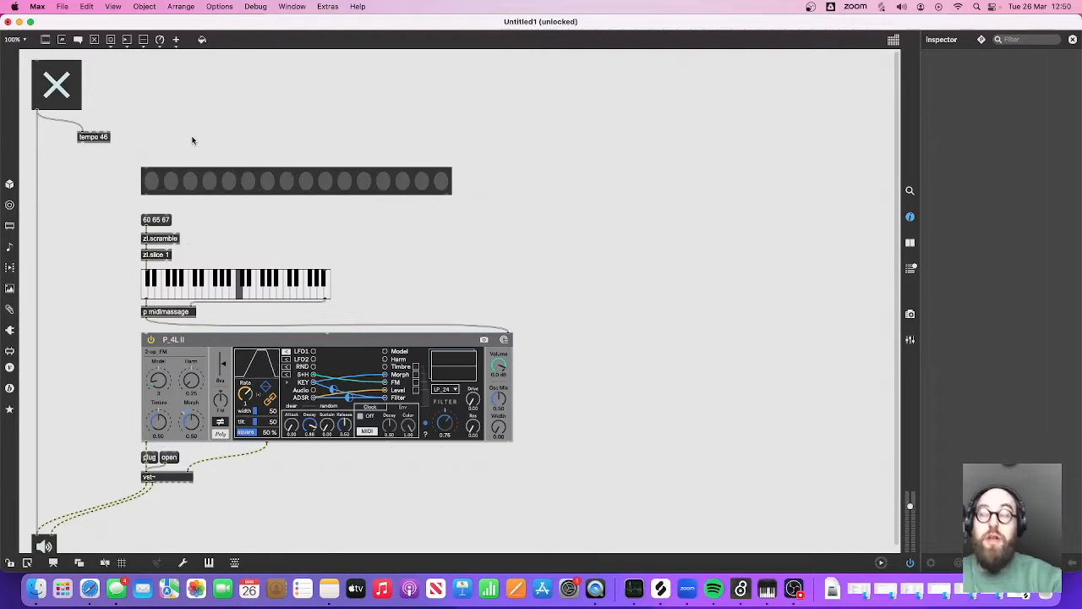
Step: Use getrow and toggle several live.step cells so both voices sound through their P_4L II synths
text(getrow)
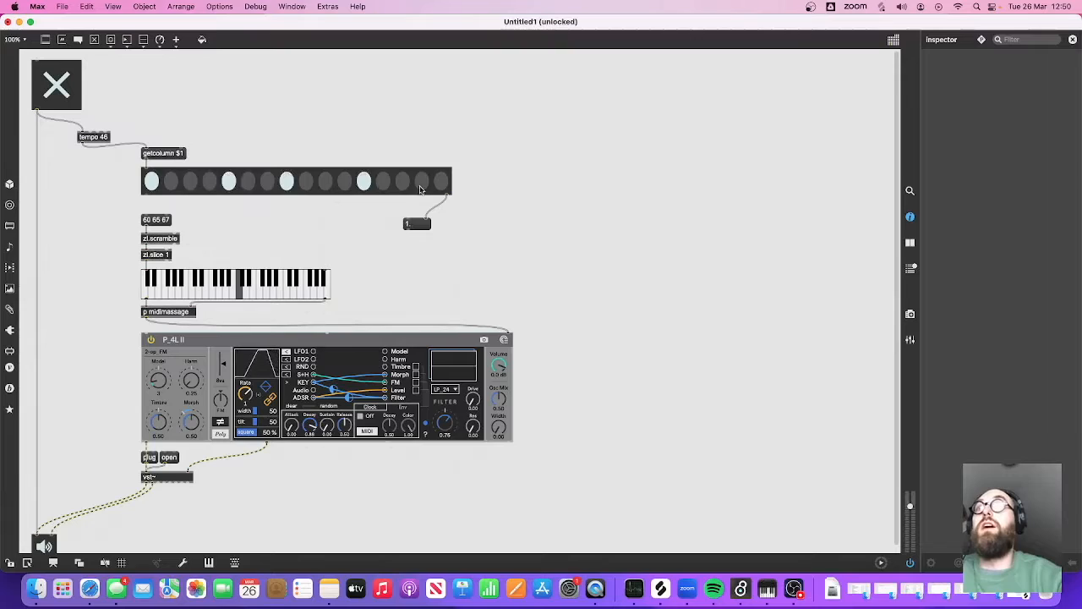
click(422, 180)
text(sel 1)
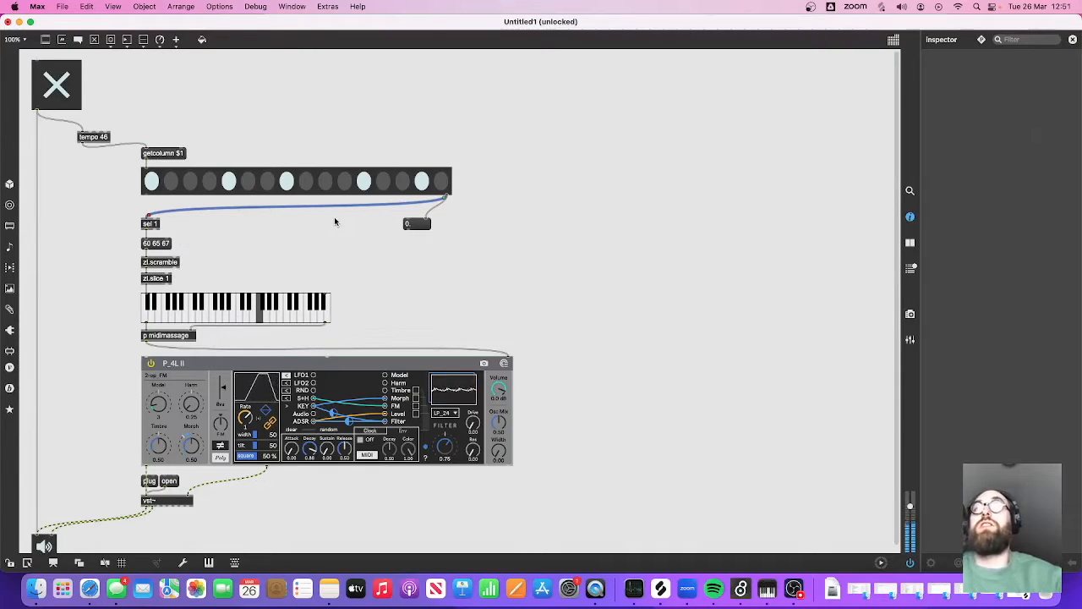
click(416, 223)
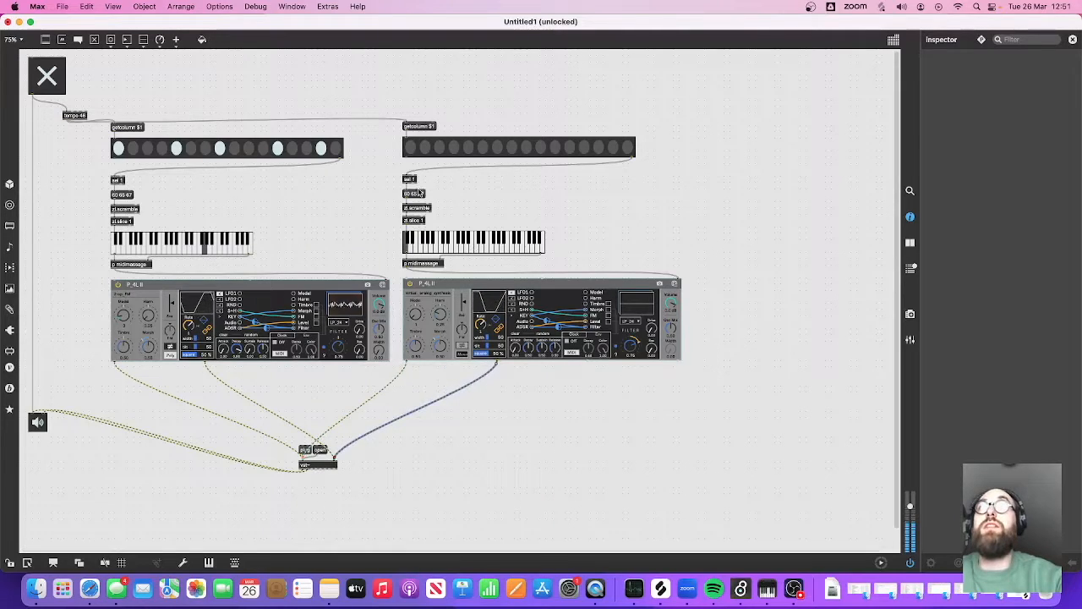
click(415, 193)
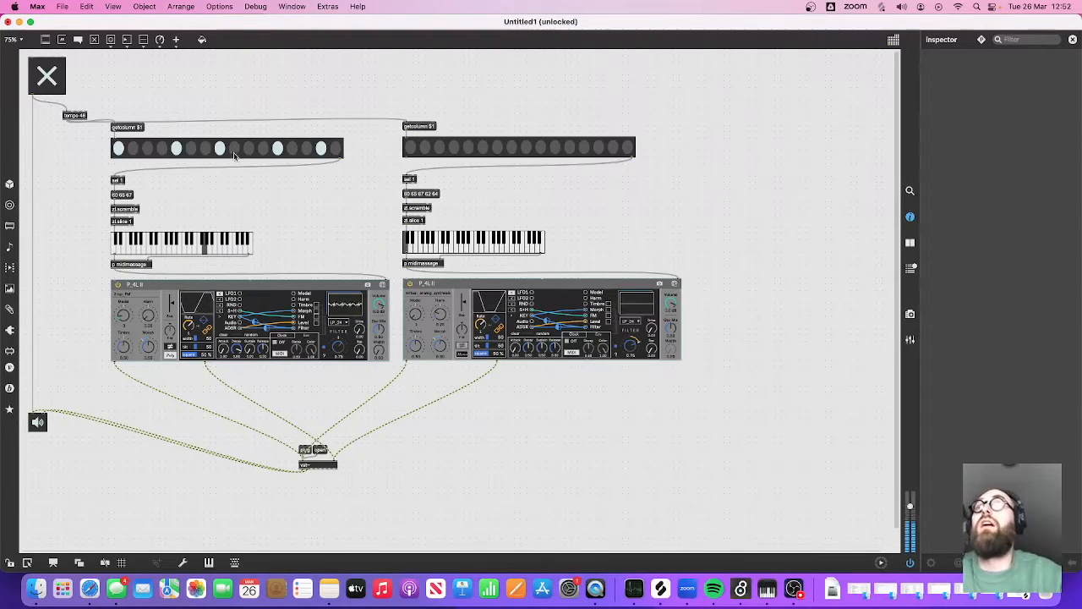
click(413, 148)
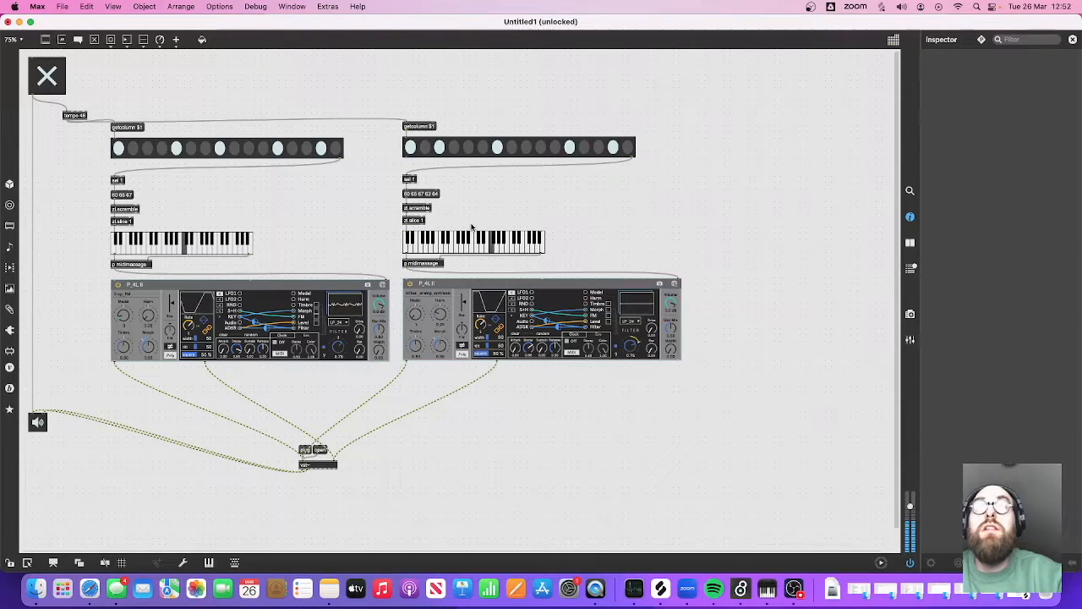
click(413, 220)
text(+ 12)
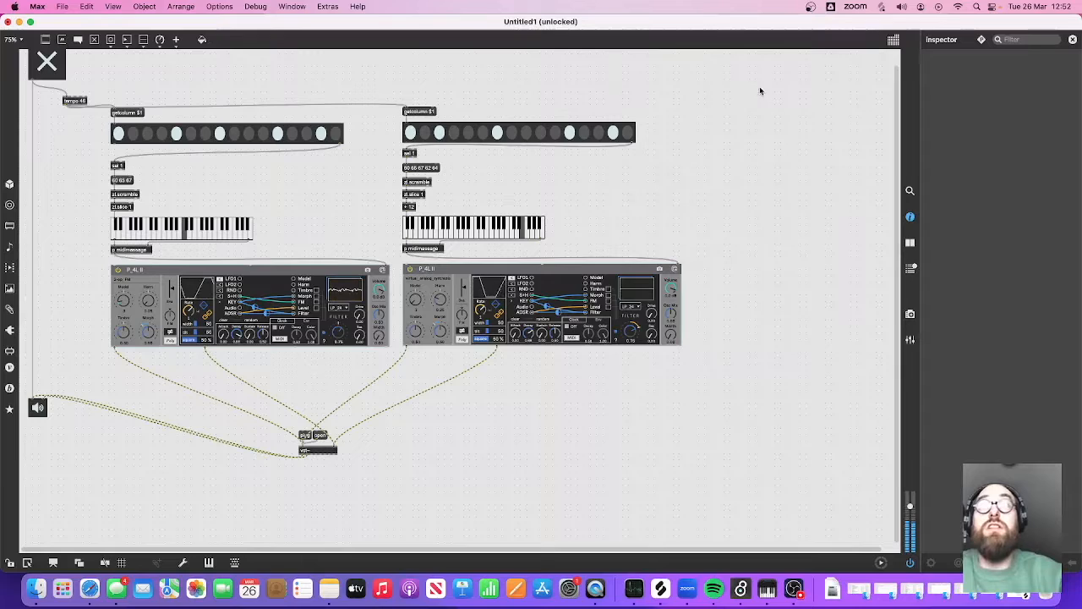
Step: Duplicate one voice's objects and place the copy below the first voice as a third chain
click(541, 304)
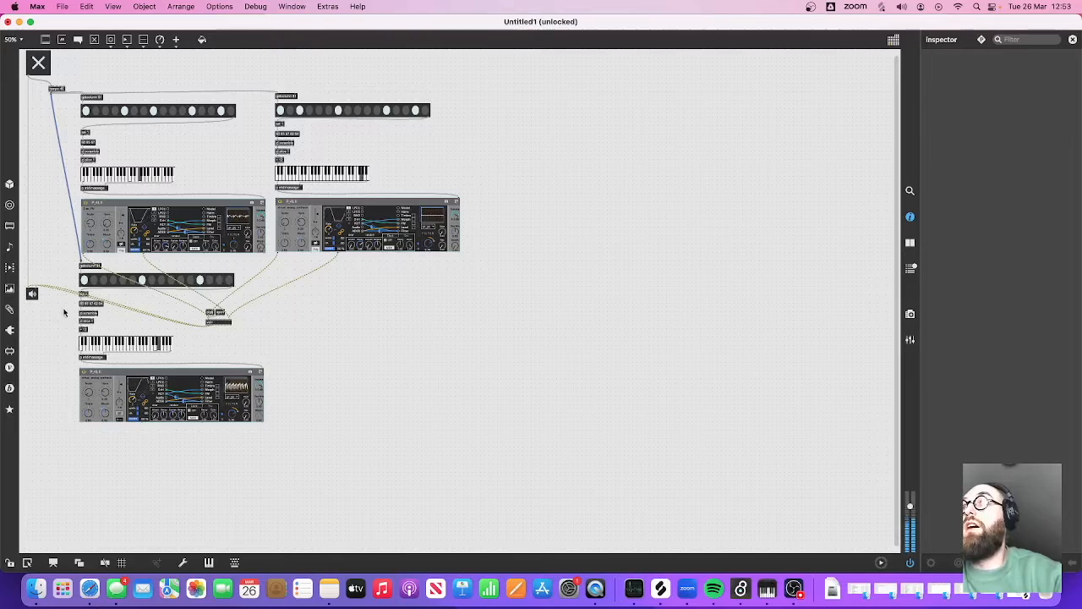
click(216, 318)
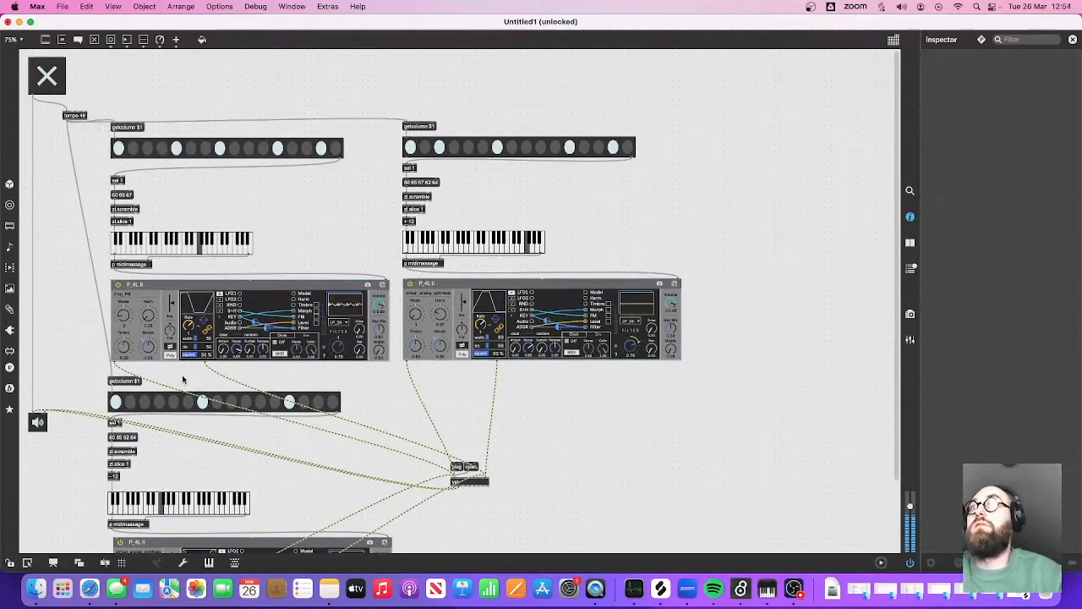
Step: Wire the third voice to tempo and dac~ and switch audio on to hear all three
scroll(down, 3)
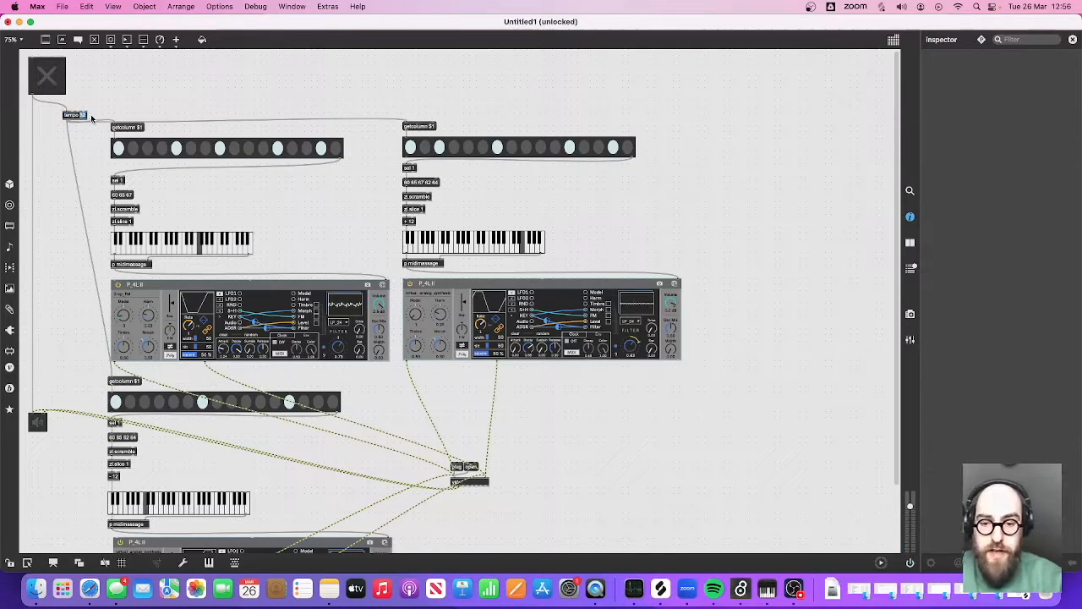
click(75, 115)
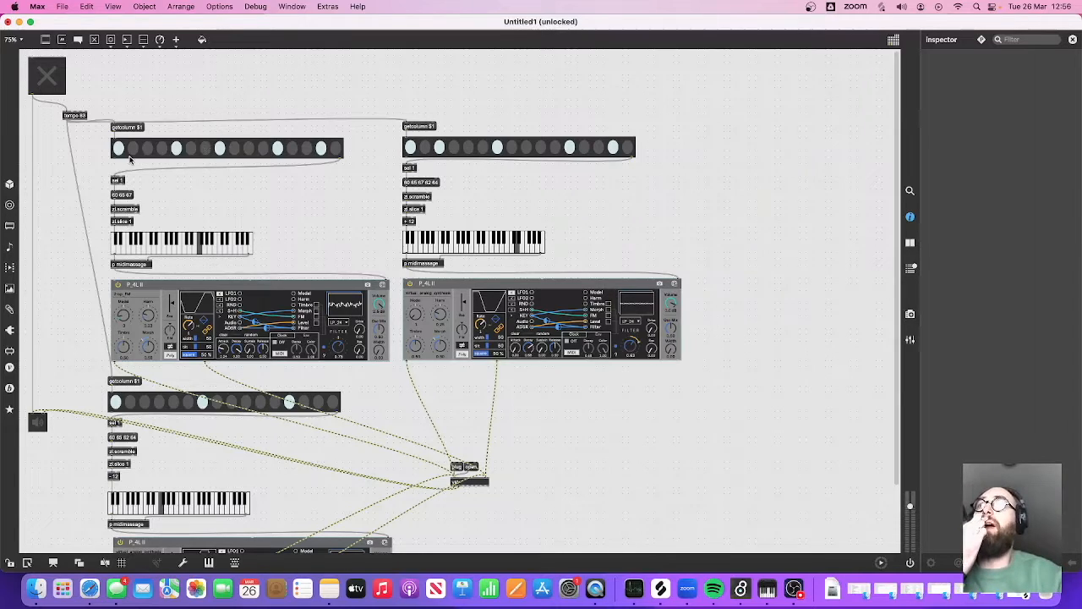
mouse_move(304, 151)
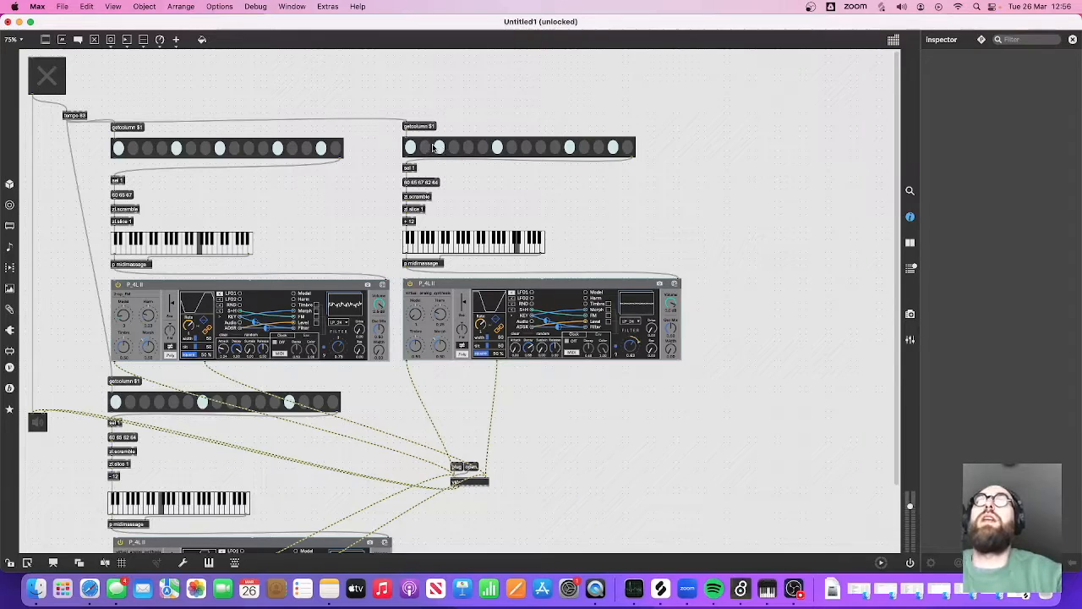
mouse_move(393, 110)
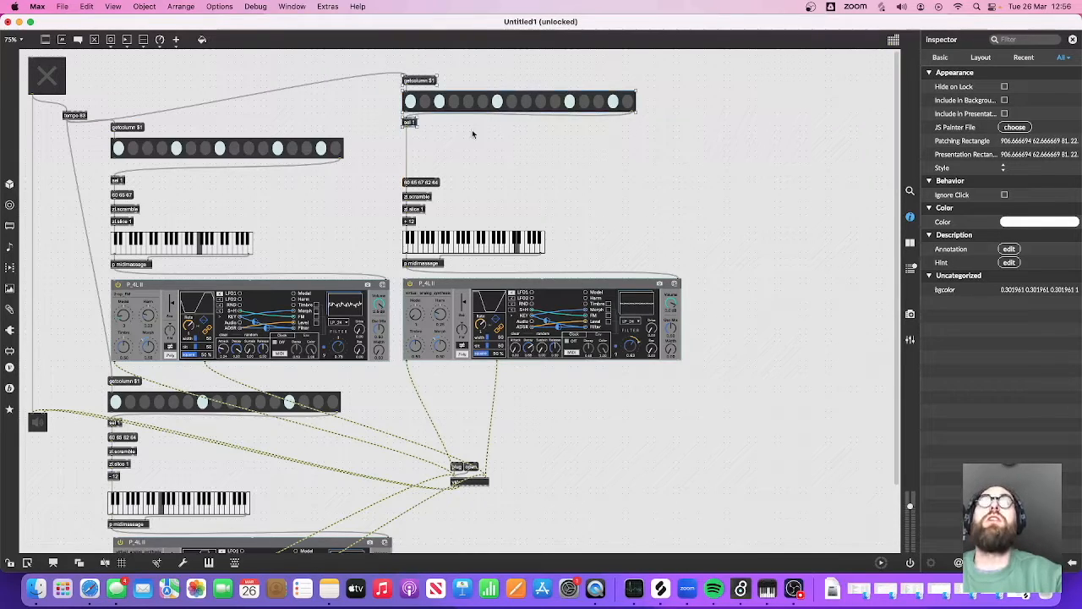
mouse_move(454, 128)
text(random)
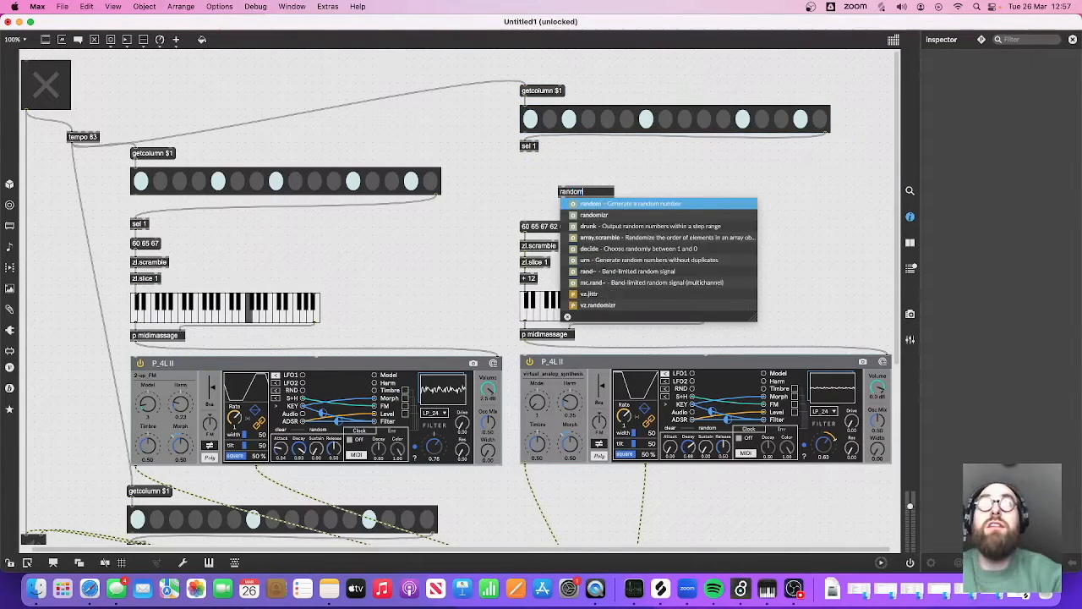
Step: Create random 100 feeding a < 50 comparison after the second voice's sel 1 step trigger
text(100)
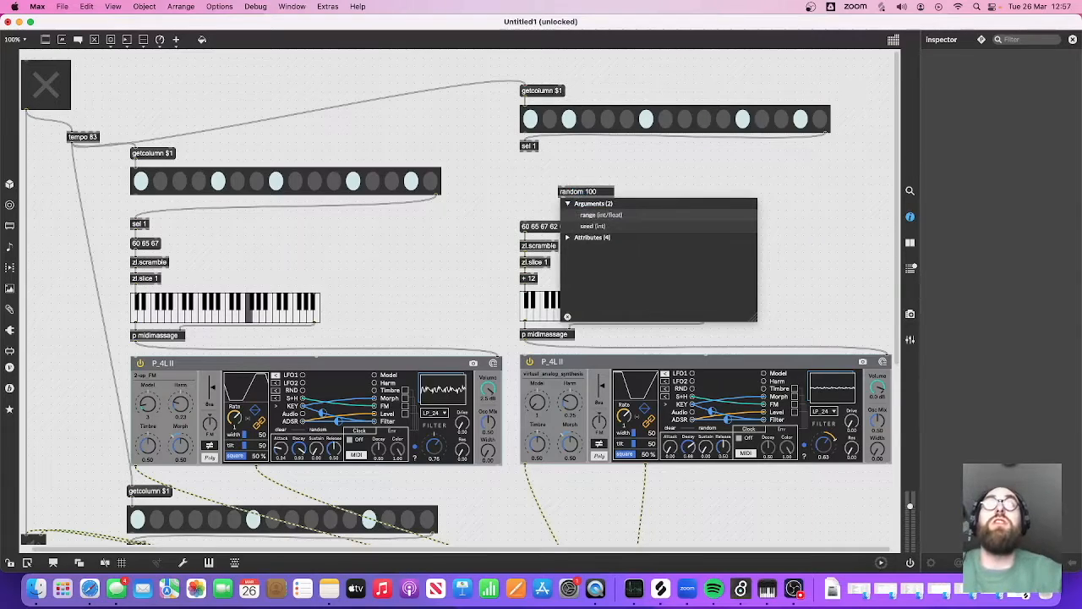
click(542, 172)
text(< 50)
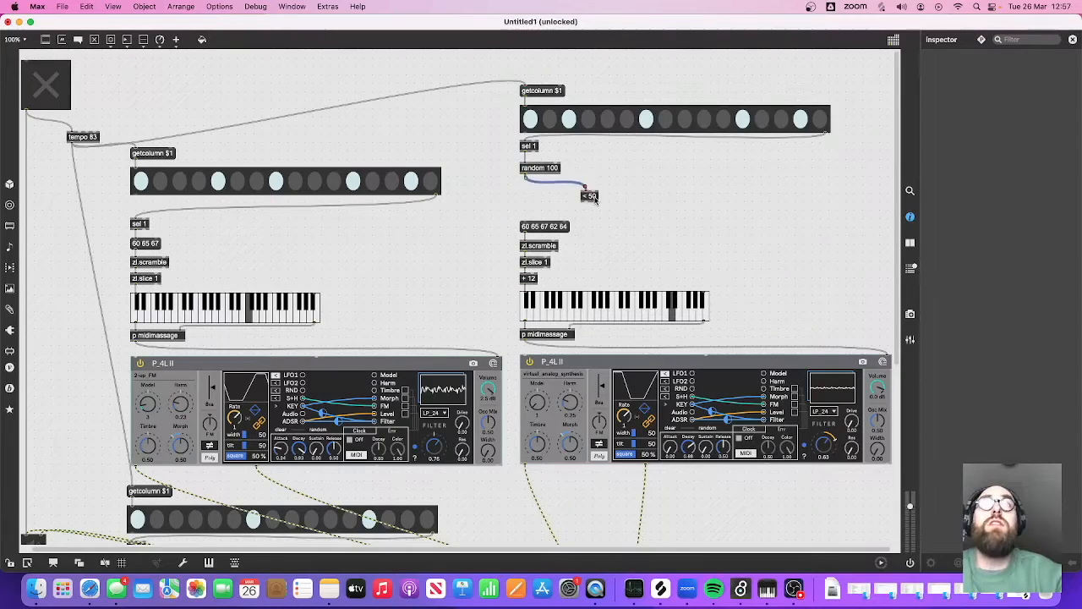
drag(589, 196, 528, 186)
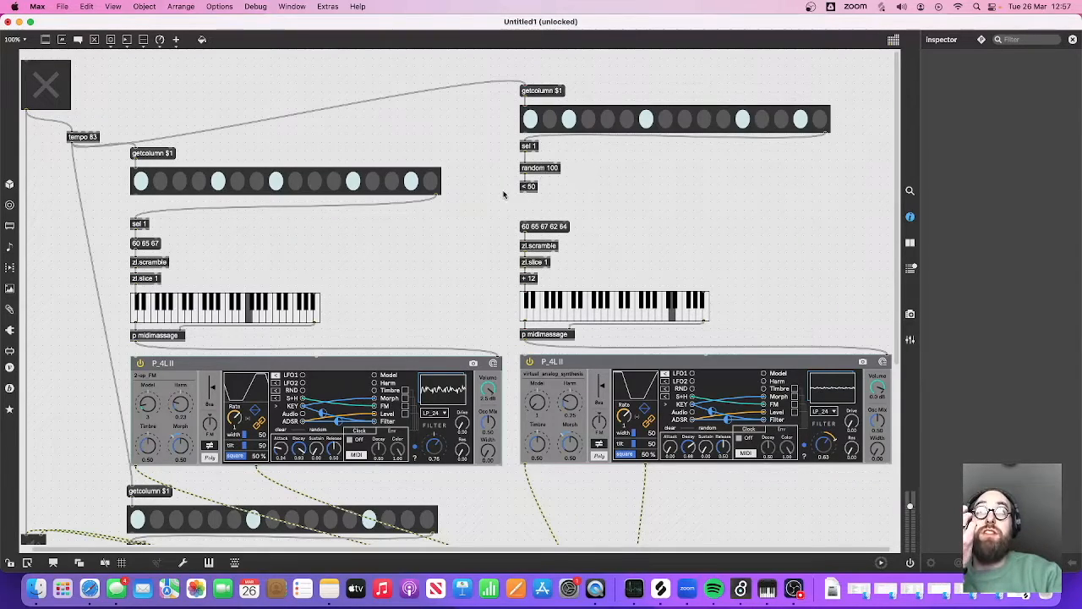
mouse_move(538, 198)
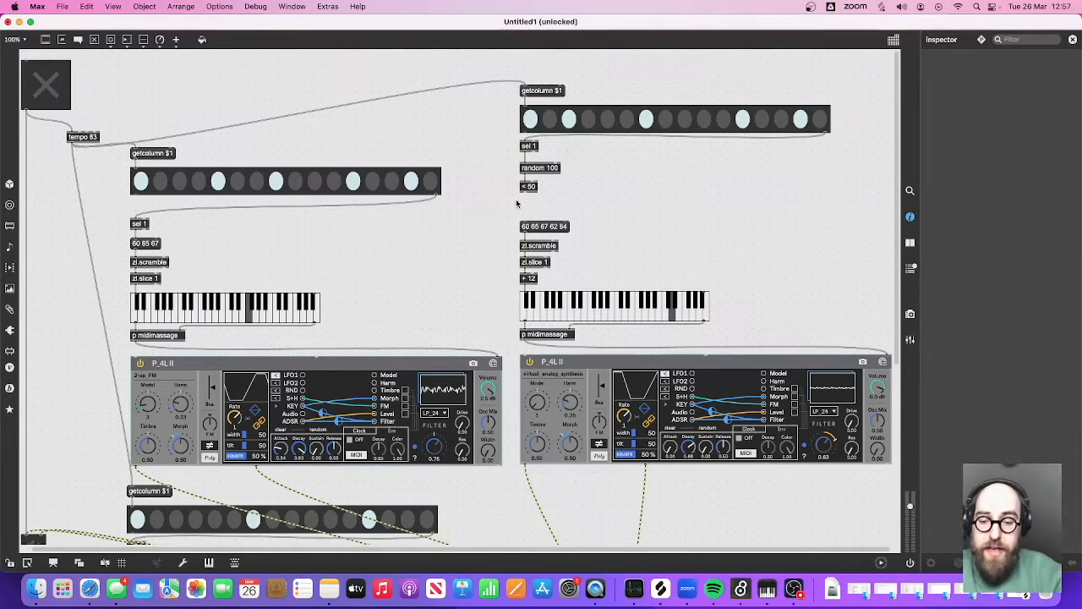
click(541, 207)
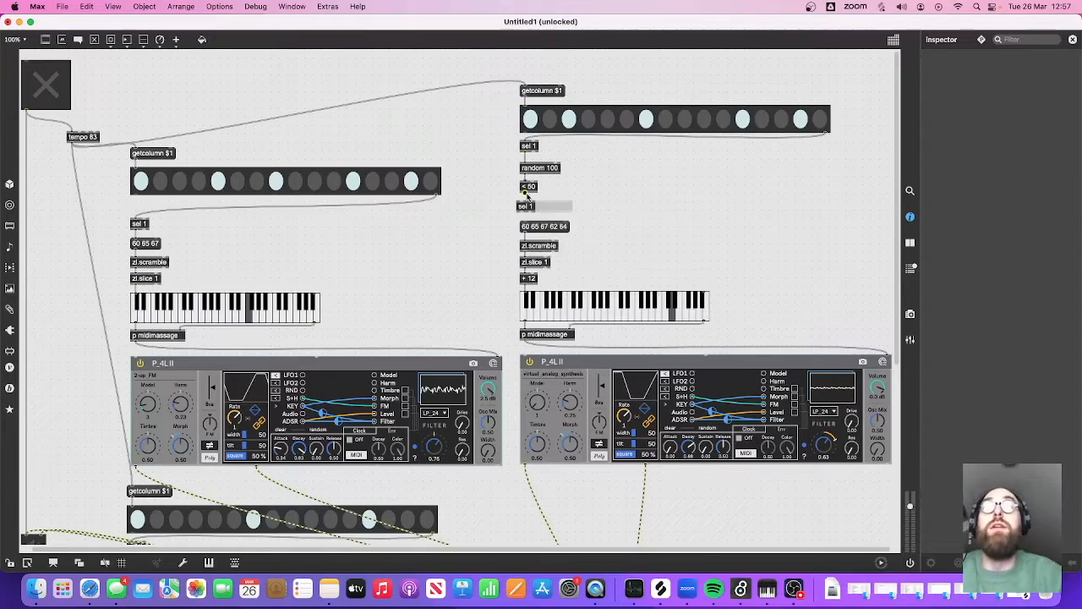
click(528, 205)
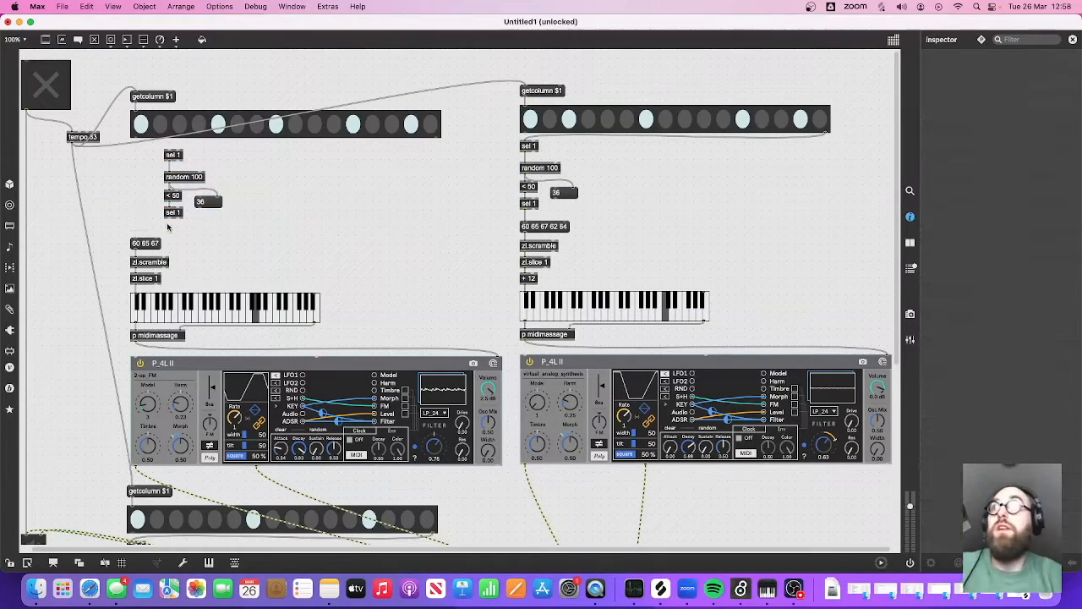
mouse_move(436, 138)
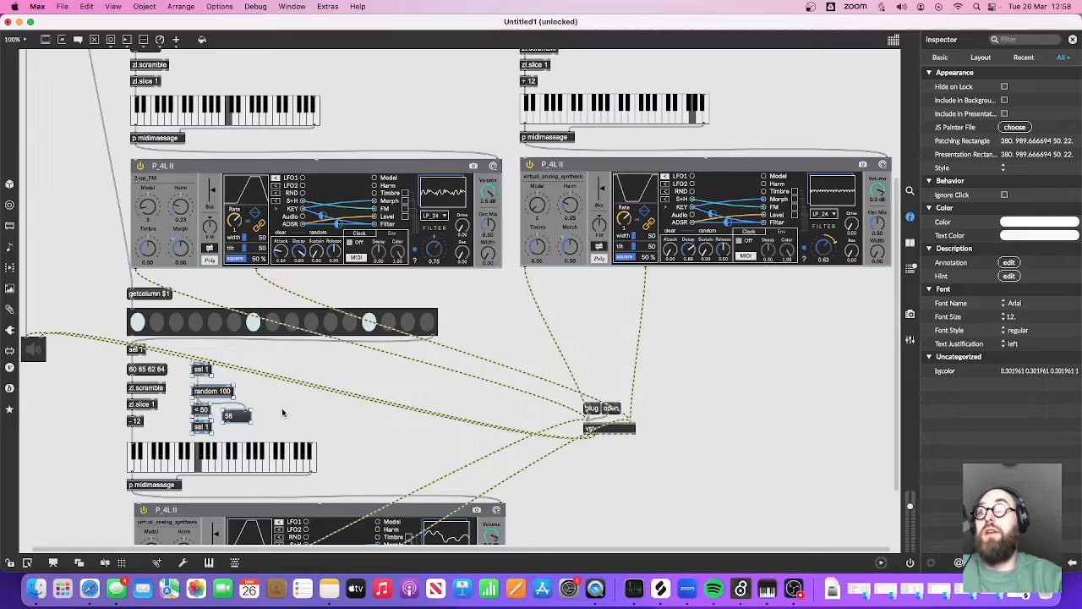
Step: Add the third voice's sel 1, random 100, <50 gate, note list, kslider and P_4L II device
click(135, 348)
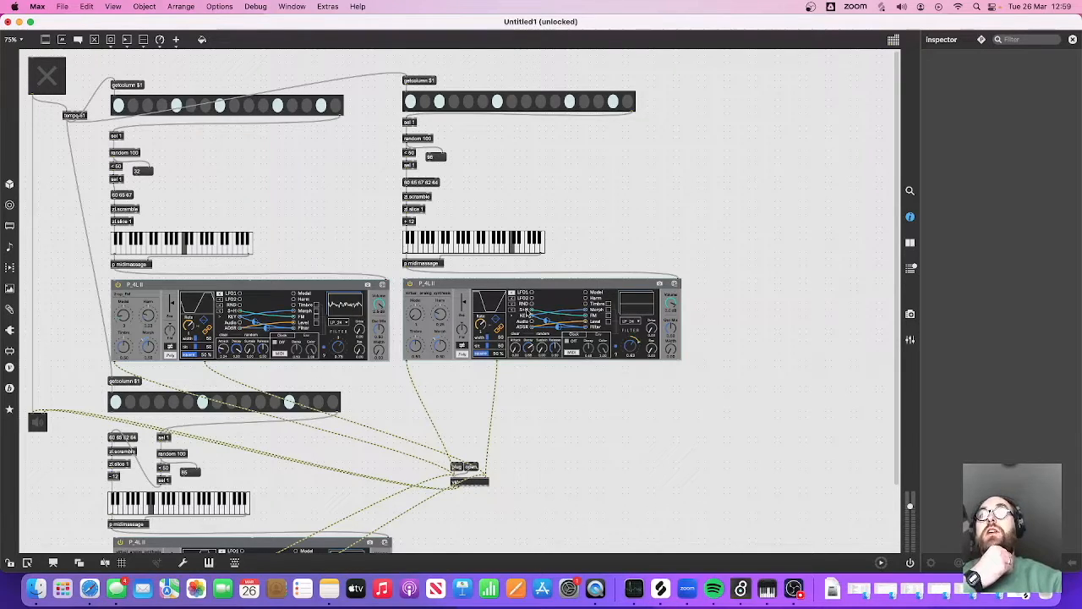
mouse_move(516, 313)
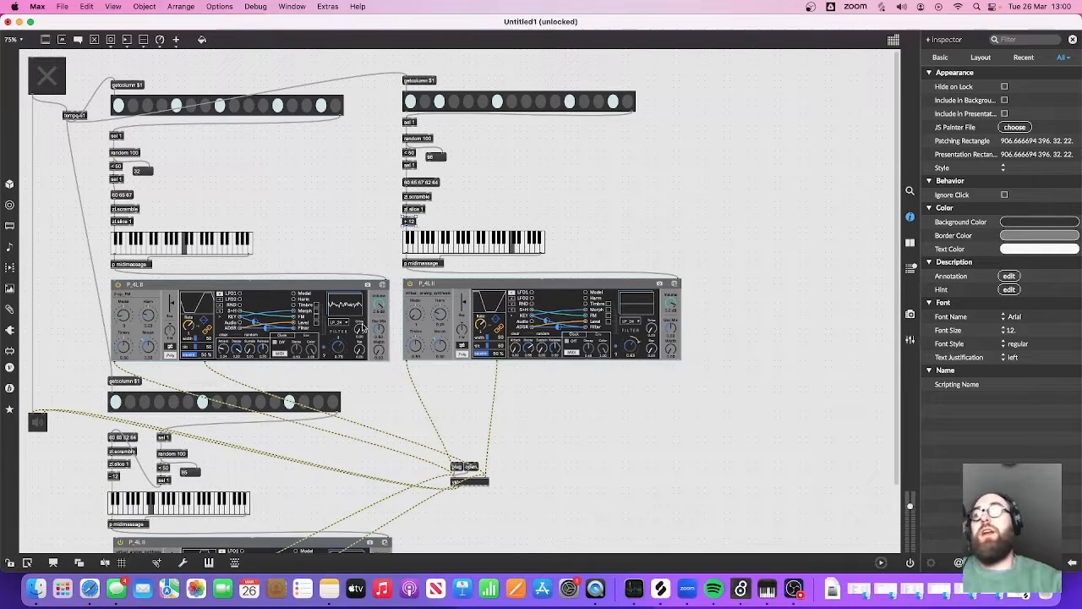
scroll(down, 3)
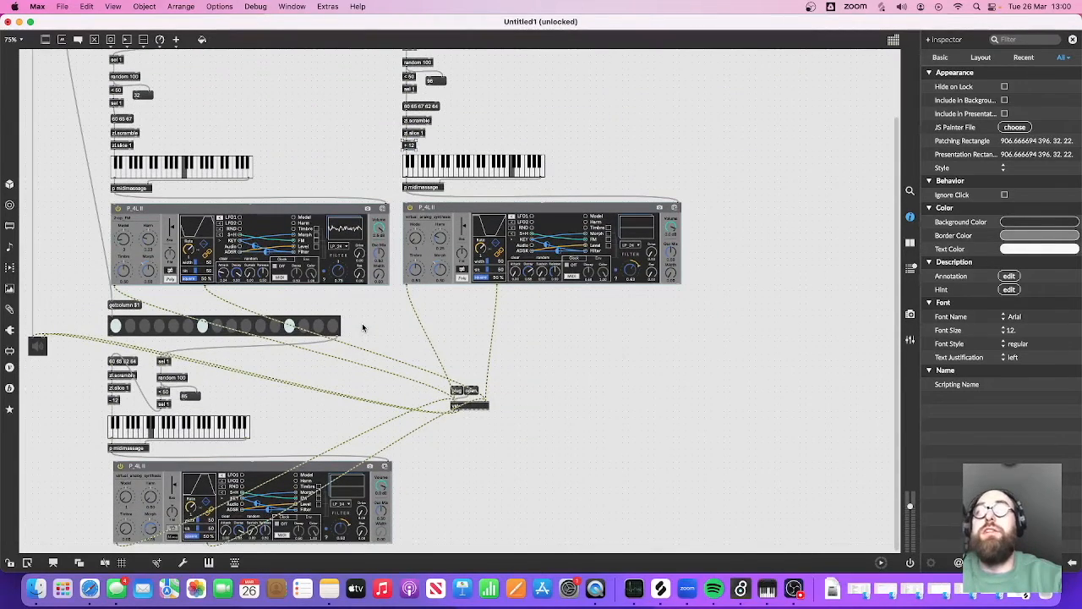